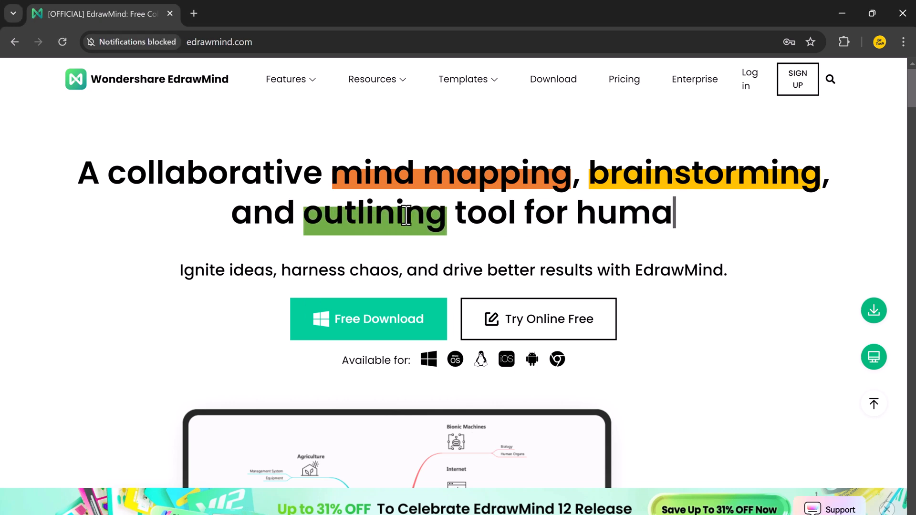
Step: Scroll through the Workbench to look over the available mind map templates
{"action": "scroll", "scroll_direction": "down", "scroll_amount": 3}
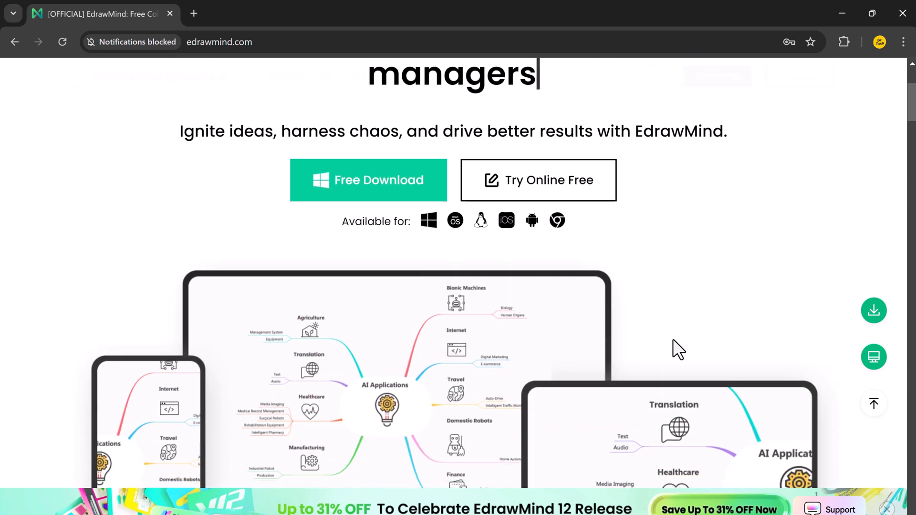
{"action": "scroll", "scroll_direction": "down", "scroll_amount": 3}
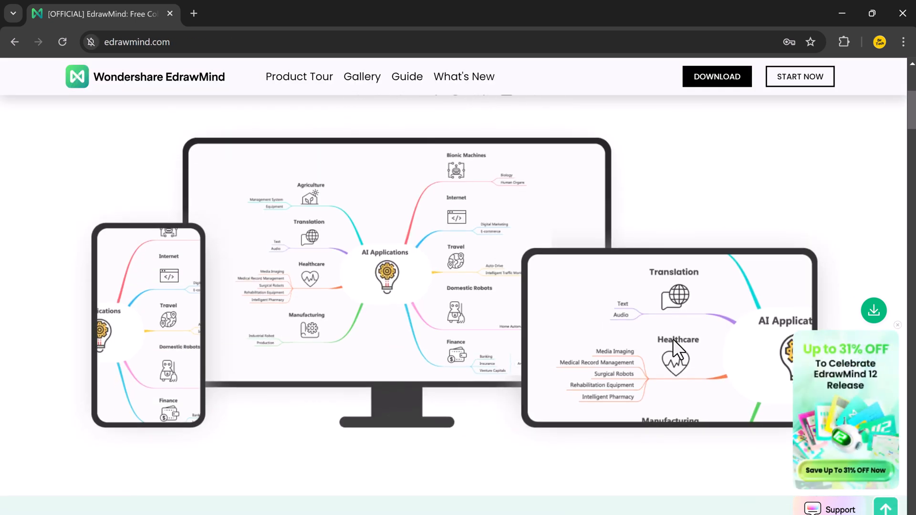
{"action": "scroll", "scroll_direction": "down", "scroll_amount": 3}
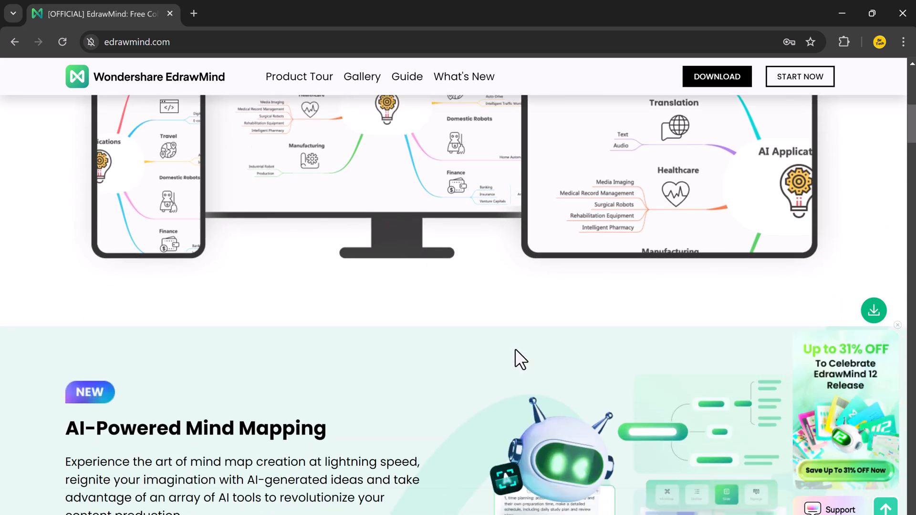
{"action": "scroll", "scroll_direction": "down", "scroll_amount": 3}
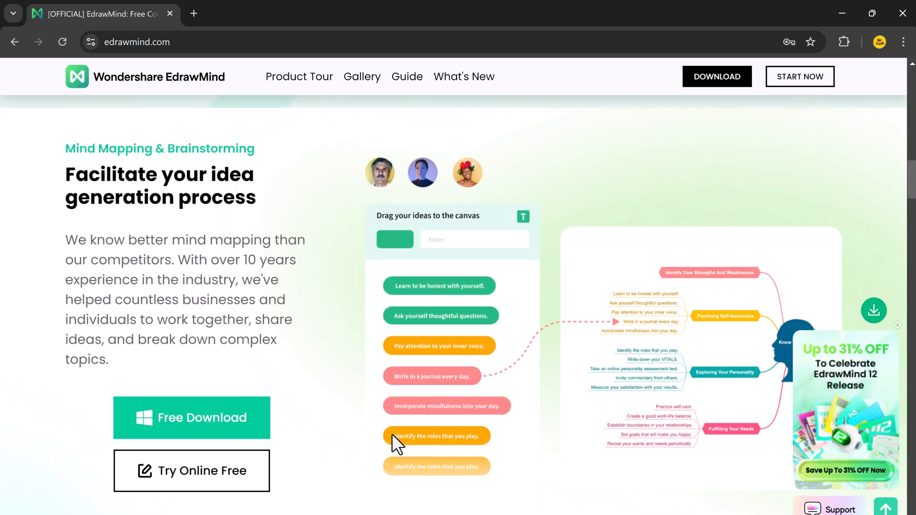
{"action": "mouse_move", "coordinate": [570, 370]}
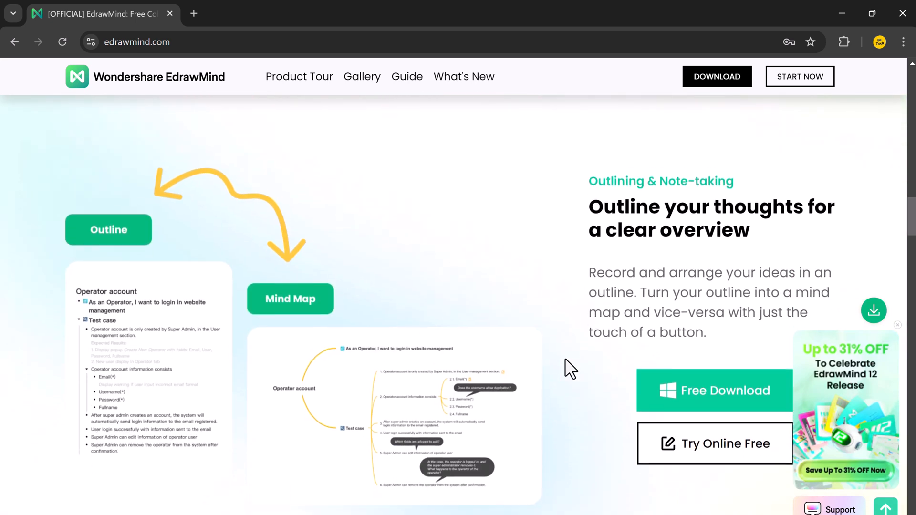
{"action": "scroll", "scroll_direction": "down", "scroll_amount": 3}
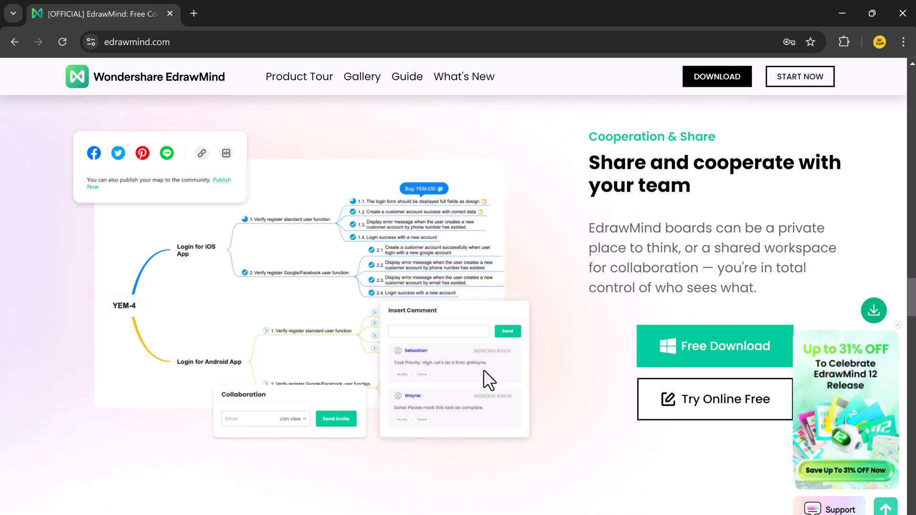
{"action": "scroll", "scroll_direction": "down", "scroll_amount": 3}
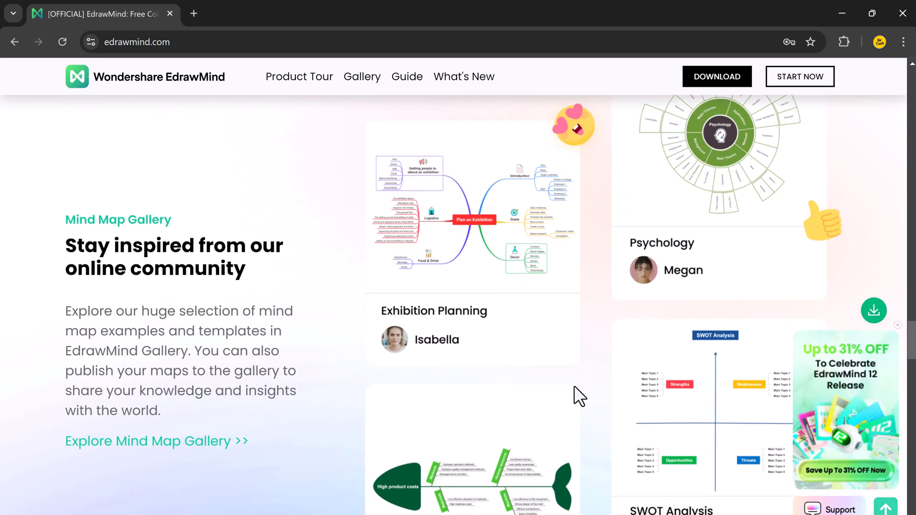
{"action": "scroll", "scroll_direction": "down", "scroll_amount": 3}
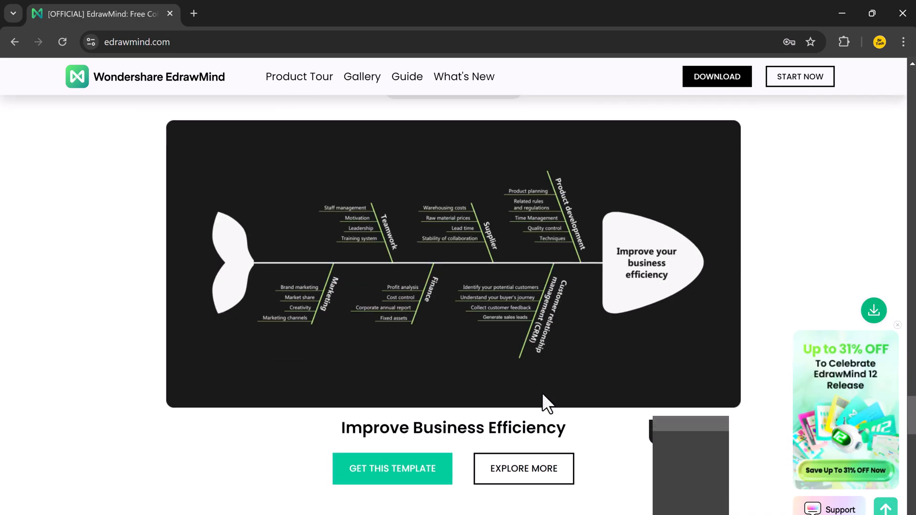
{"action": "scroll", "scroll_direction": "up", "scroll_amount": 3}
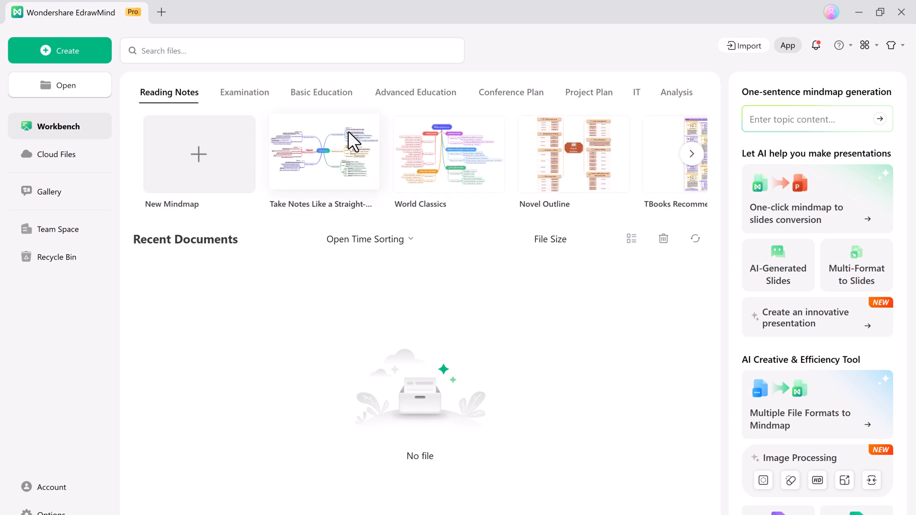
Step: Browse the Examination, Advanced Education, Conference Plan and Project Plan template tabs
{"action": "left_click", "coordinate": [244, 92]}
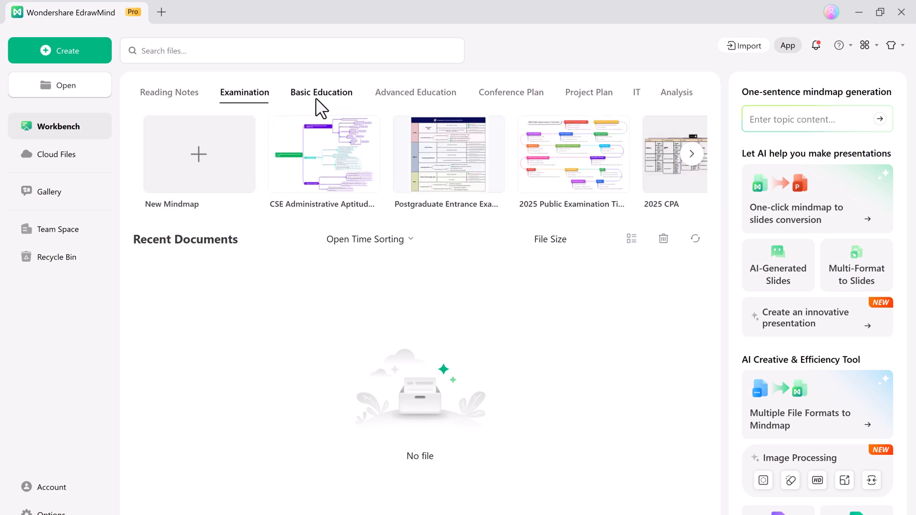
{"action": "left_click", "coordinate": [416, 91]}
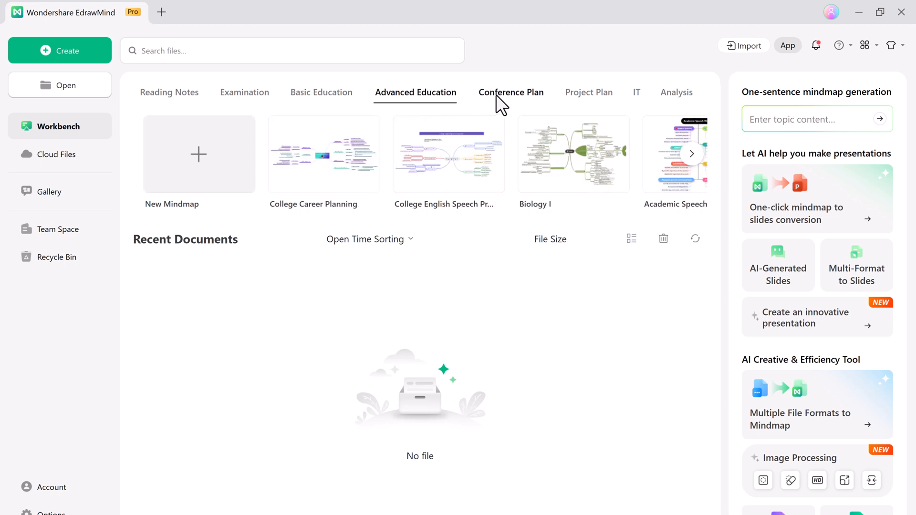
{"action": "left_click", "coordinate": [511, 92]}
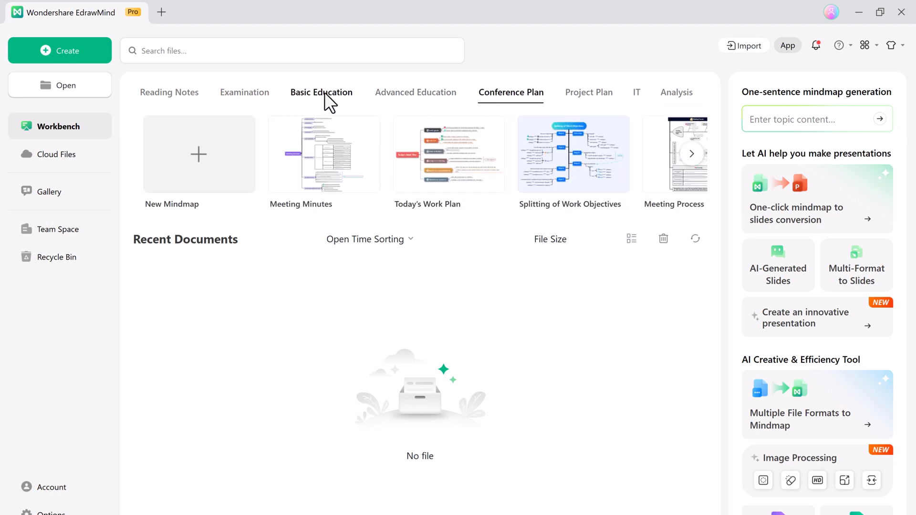
{"action": "left_click", "coordinate": [588, 92]}
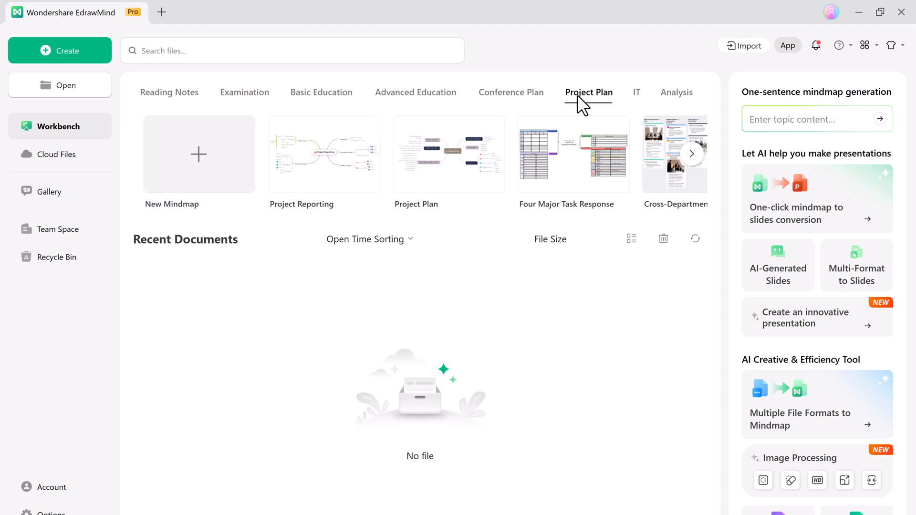
{"action": "mouse_move", "coordinate": [571, 193]}
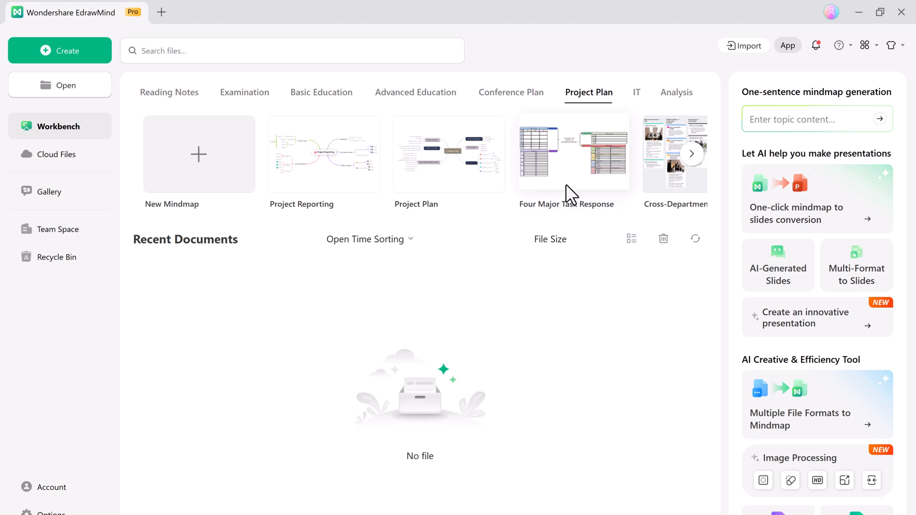
{"action": "left_click", "coordinate": [812, 119]}
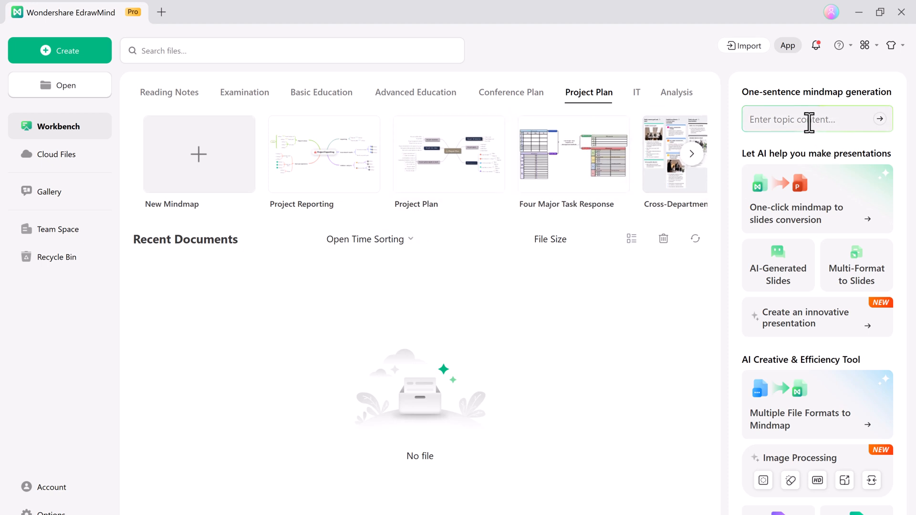
{"action": "mouse_move", "coordinate": [856, 285]}
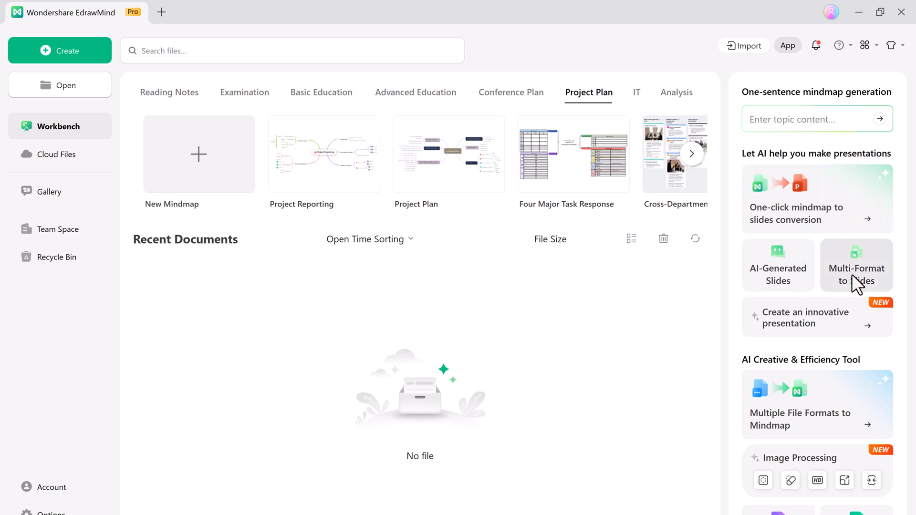
Step: Enter 'pr' in the one-sentence generation box and open the Project Plan template
{"action": "scroll", "scroll_direction": "down", "scroll_amount": 3}
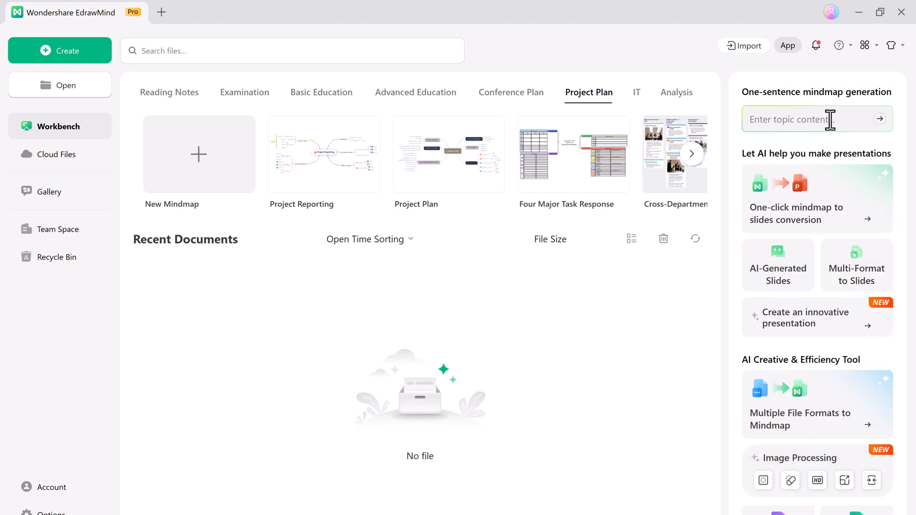
{"action": "type", "text": "project reporting"}
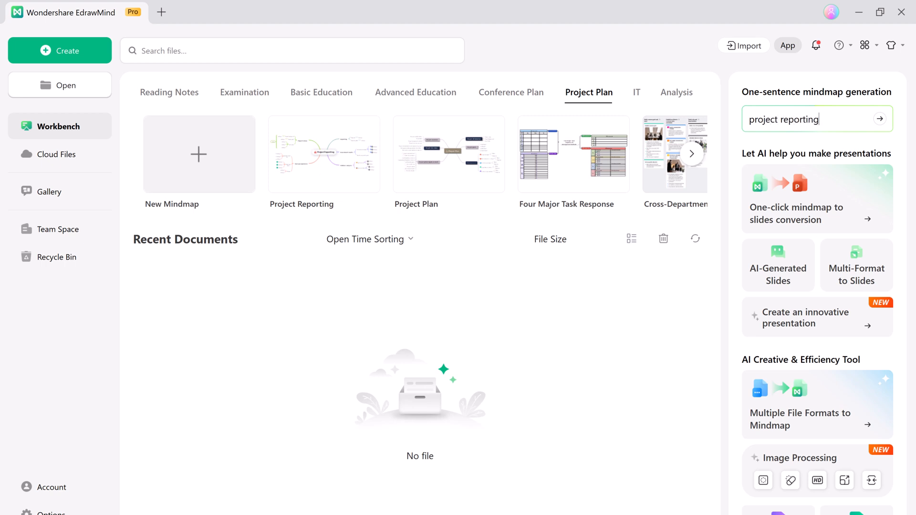
{"action": "left_click", "coordinate": [882, 119]}
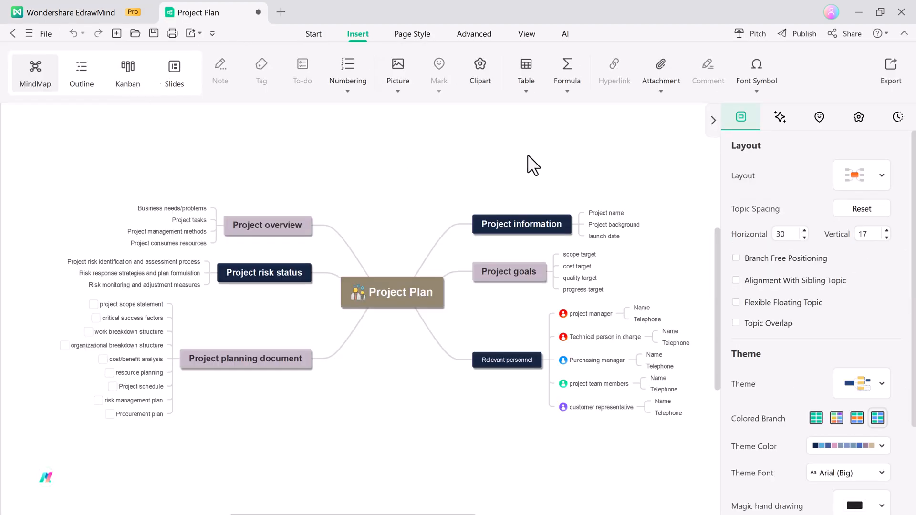
{"action": "mouse_move", "coordinate": [385, 442]}
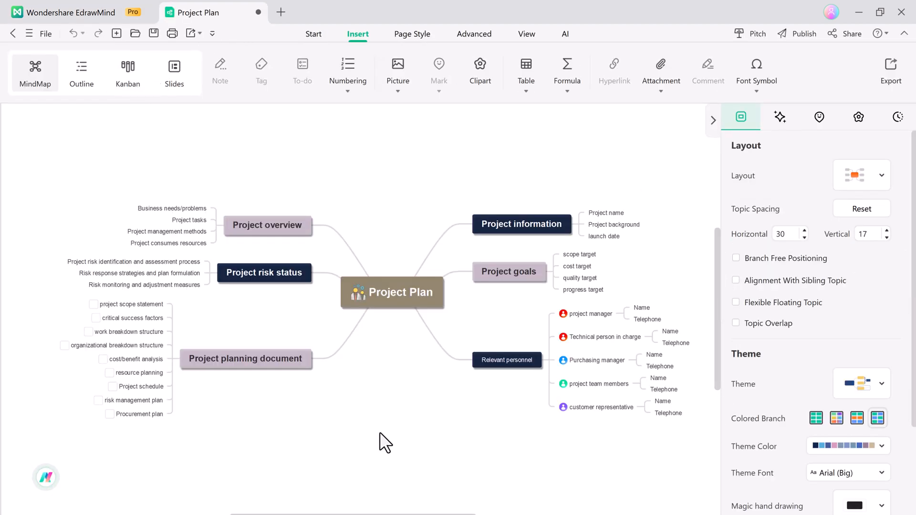
{"action": "left_click", "coordinate": [313, 33]}
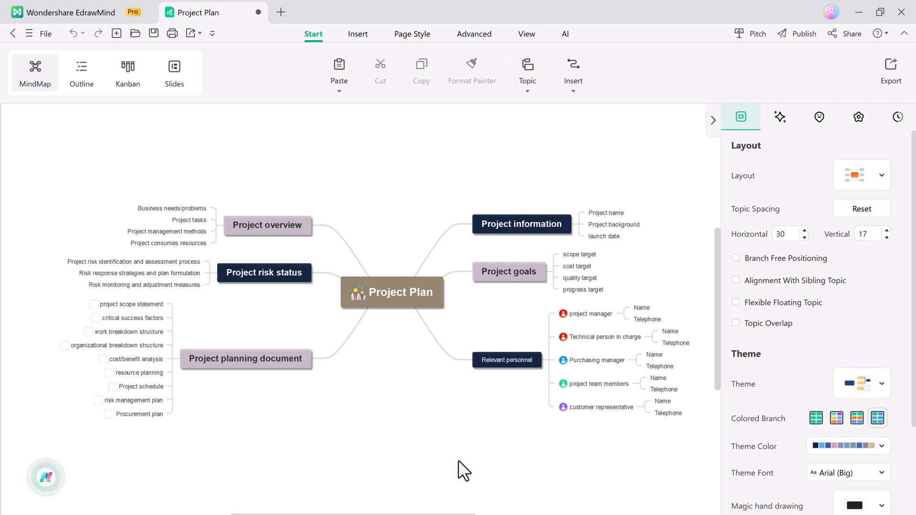
{"action": "left_click", "coordinate": [357, 34]}
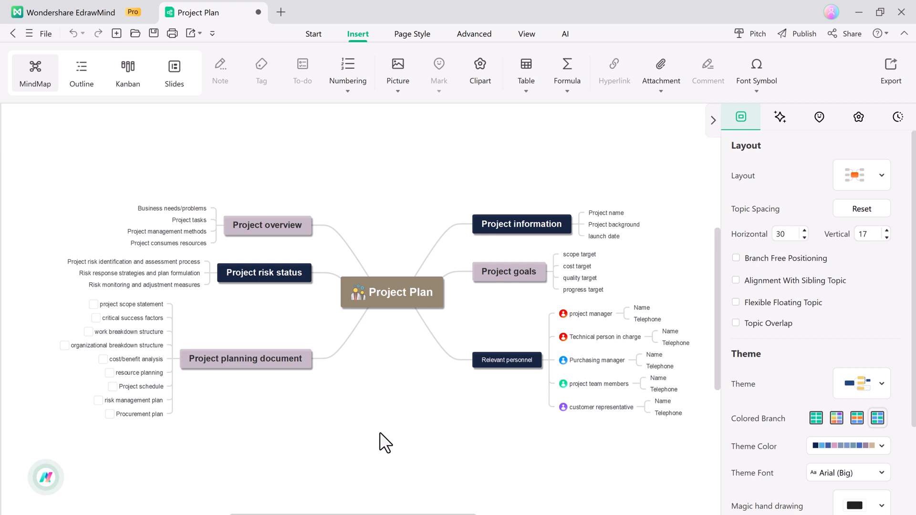
{"action": "left_click", "coordinate": [313, 34]}
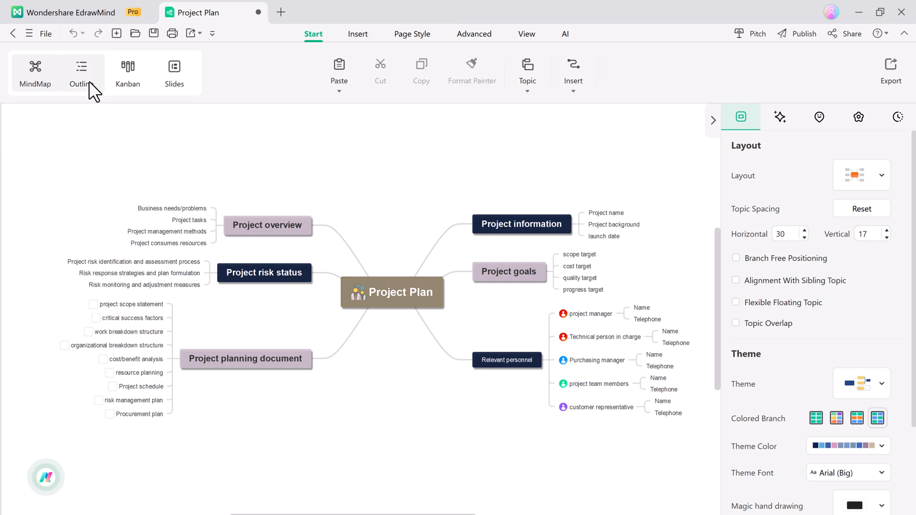
{"action": "left_click", "coordinate": [81, 72]}
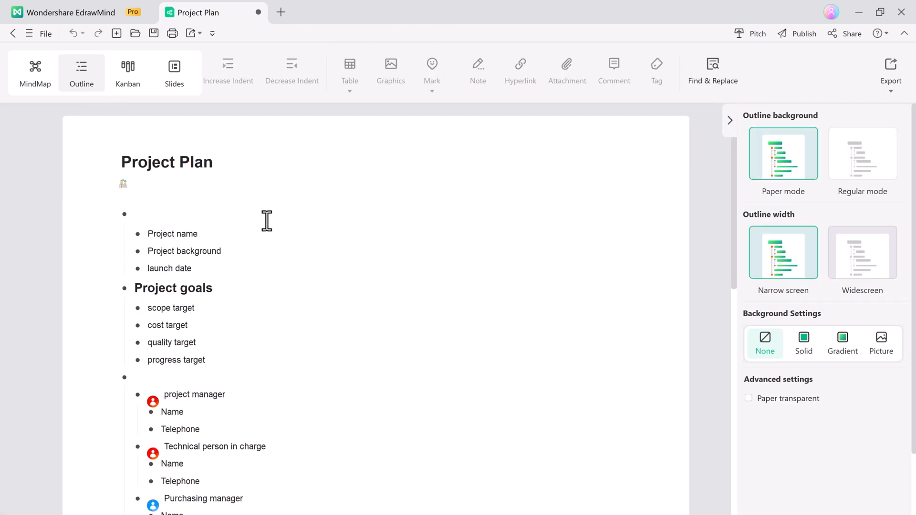
{"action": "scroll", "scroll_direction": "down", "scroll_amount": 3}
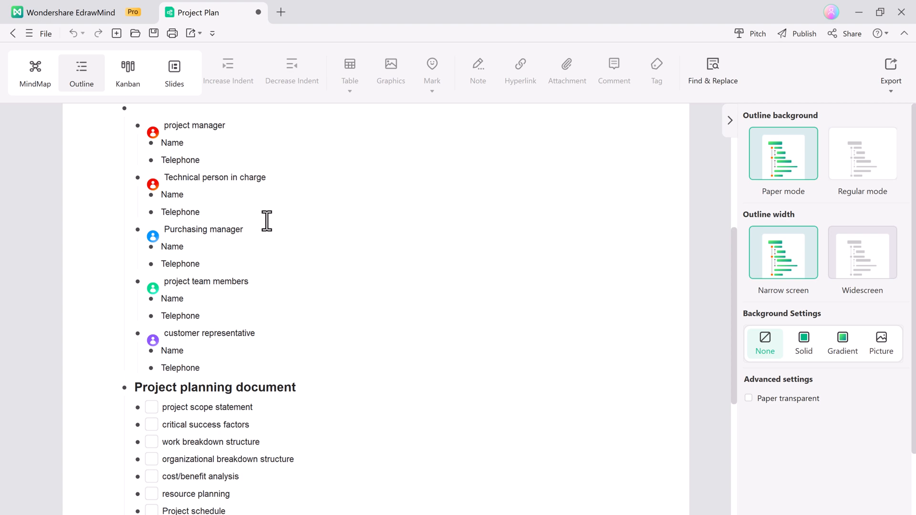
{"action": "scroll", "scroll_direction": "down", "scroll_amount": 3}
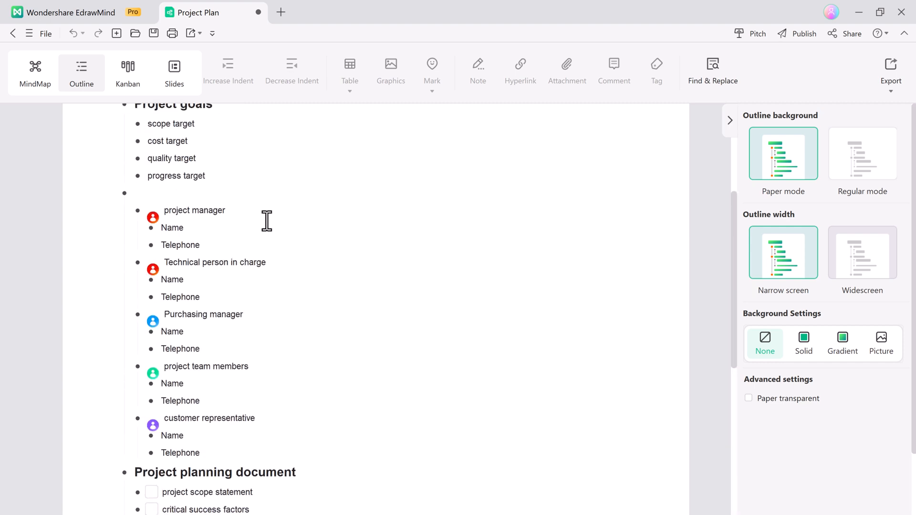
{"action": "scroll", "scroll_direction": "down", "scroll_amount": 3}
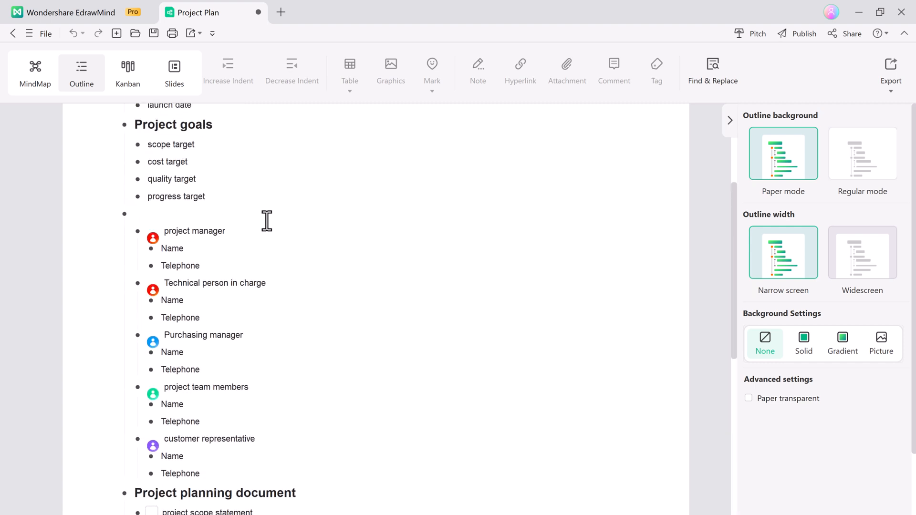
{"action": "scroll", "scroll_direction": "down", "scroll_amount": 3}
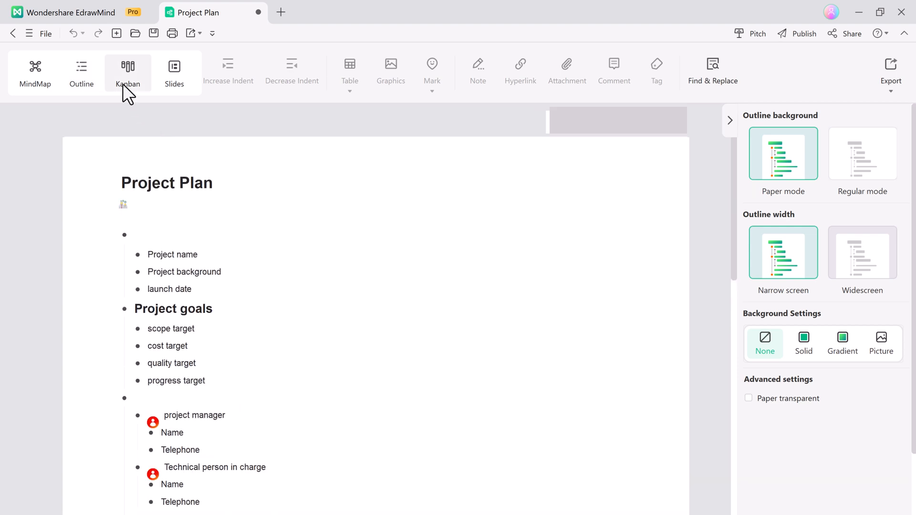
Step: Show the Kanban board; colour Technical person in charge orange and project team members magenta
{"action": "left_click", "coordinate": [127, 70]}
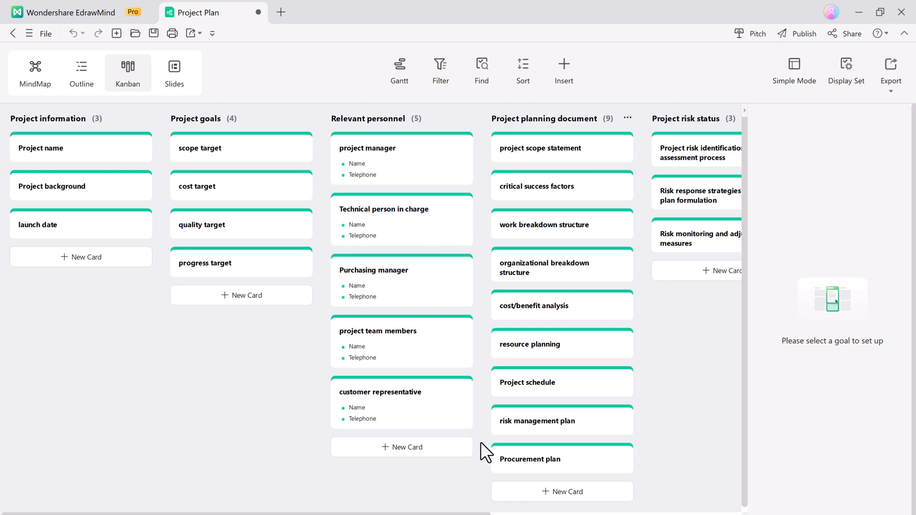
{"action": "left_click", "coordinate": [402, 271]}
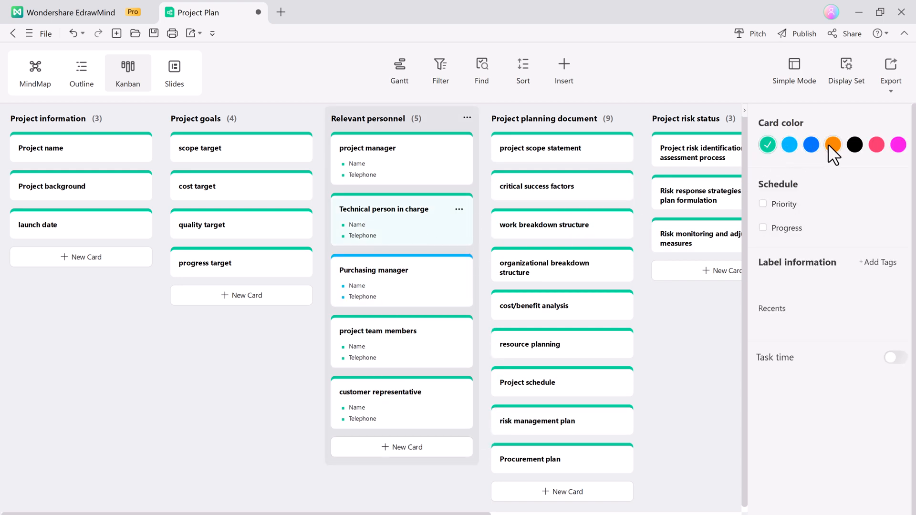
{"action": "left_click", "coordinate": [876, 145]}
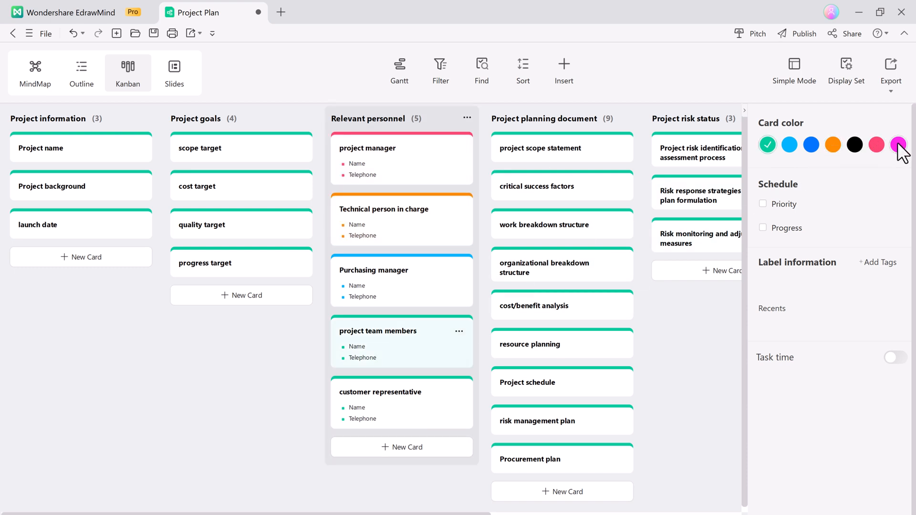
{"action": "left_click", "coordinate": [898, 144]}
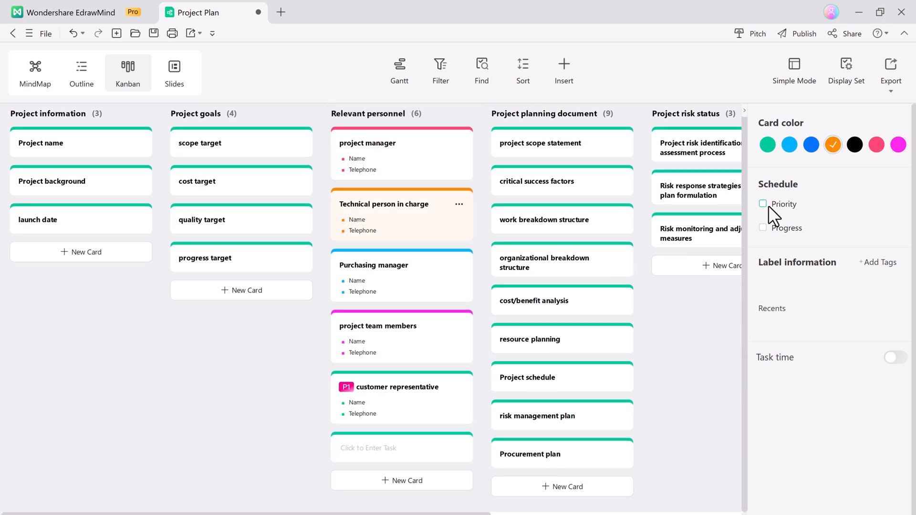
Step: Add a priority to Technical person in charge and a progress bar to project team members
{"action": "left_click", "coordinate": [763, 204]}
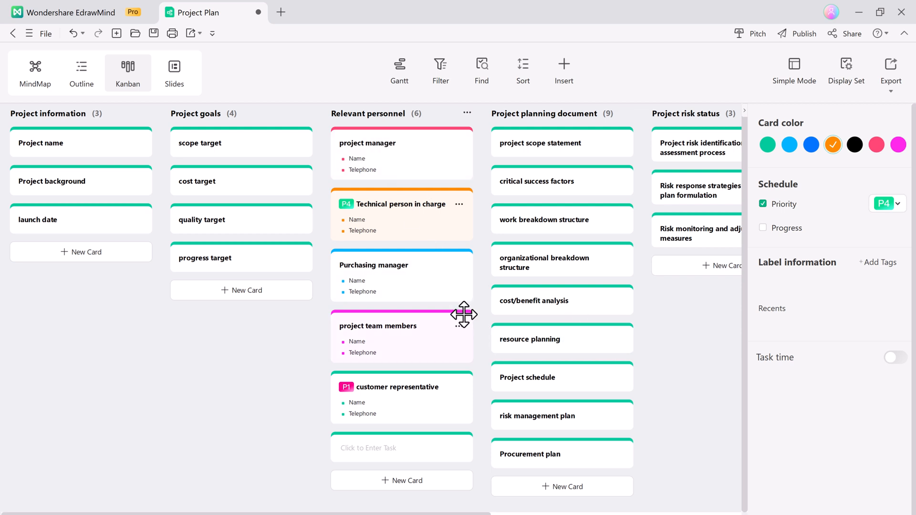
{"action": "left_click", "coordinate": [789, 144]}
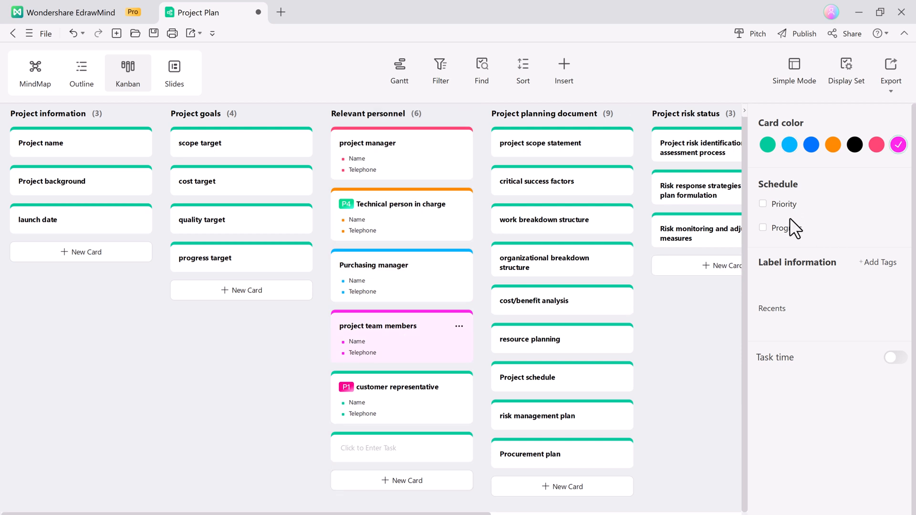
{"action": "left_click", "coordinate": [763, 228]}
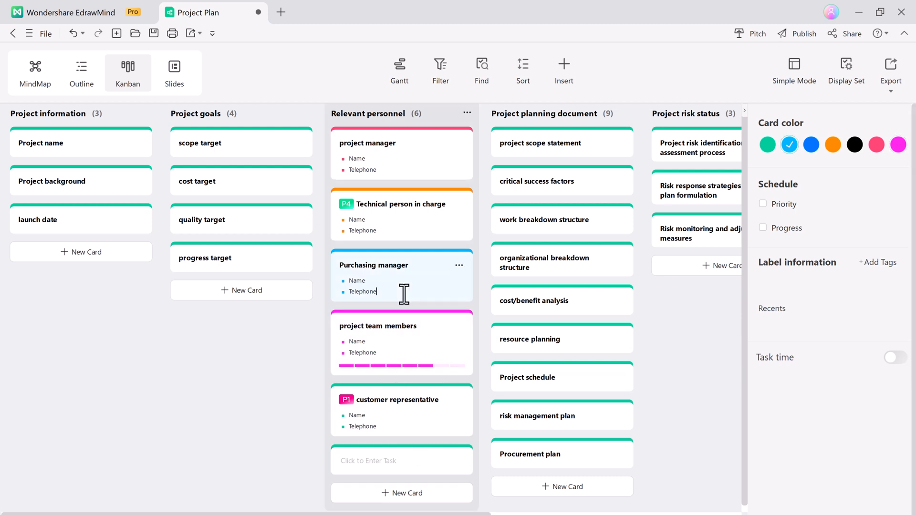
Step: Give Purchasing manager a one-day task on 2024-09-19, then view the Gantt timeline and Insert options
{"action": "left_click", "coordinate": [892, 357]}
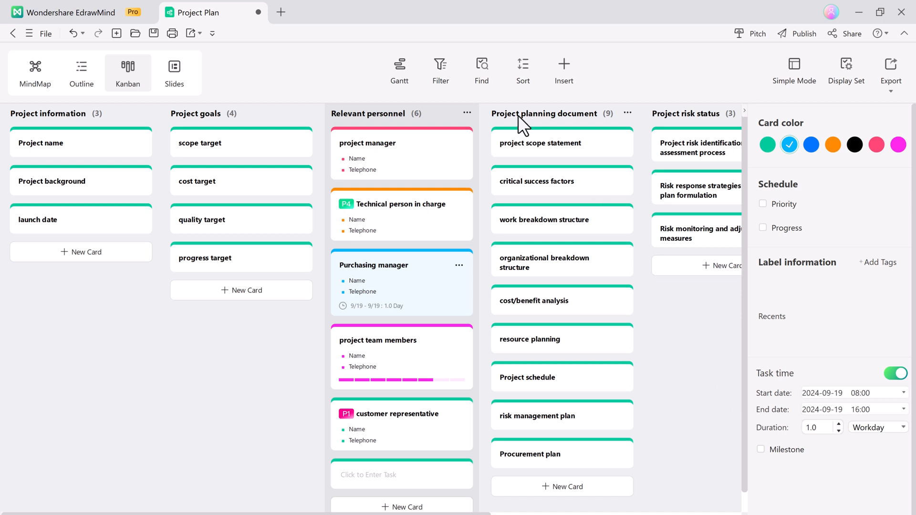
{"action": "left_click", "coordinate": [439, 70]}
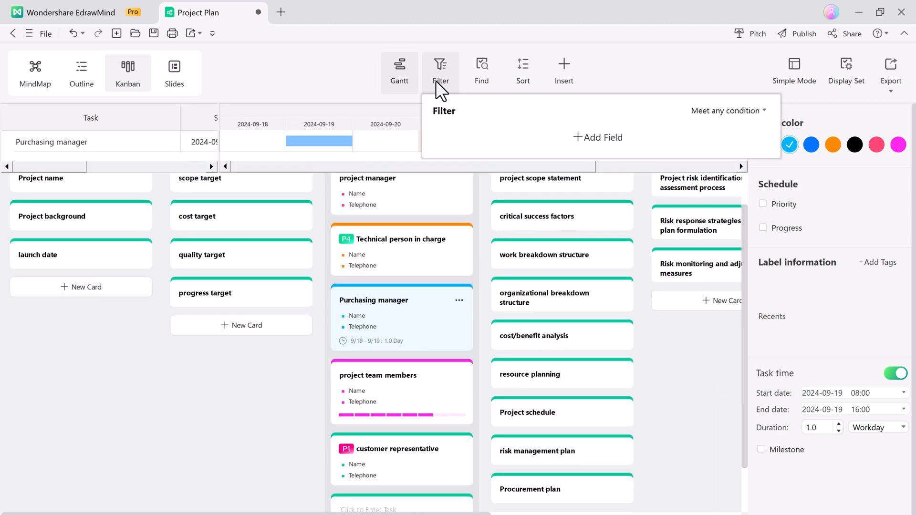
{"action": "left_click", "coordinate": [562, 69]}
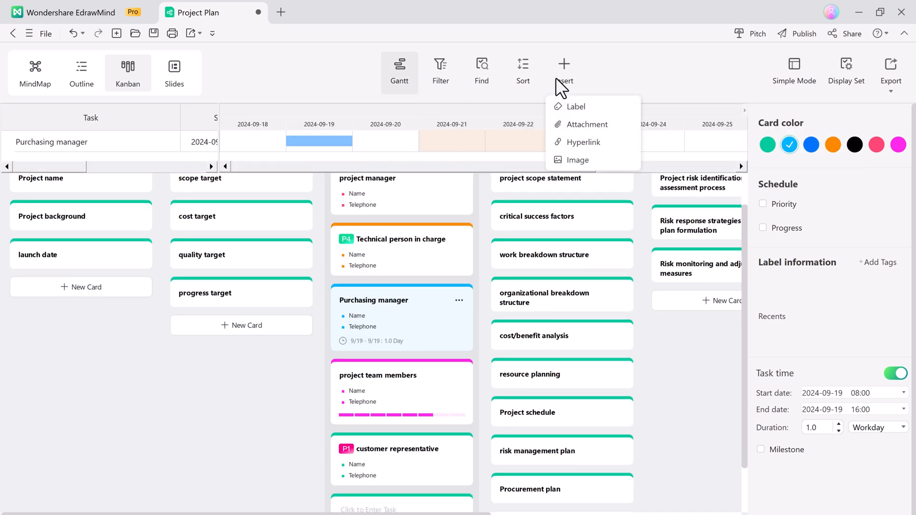
{"action": "mouse_move", "coordinate": [577, 160]}
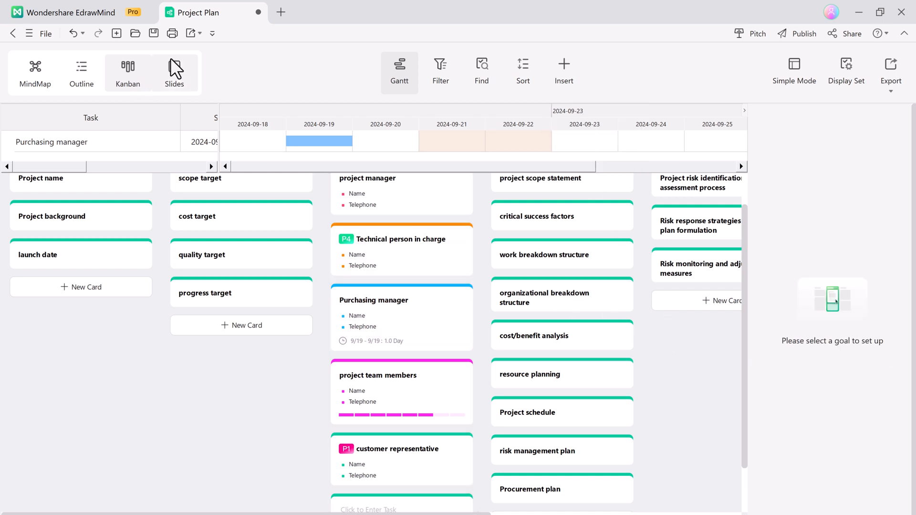
Step: Switch the Project Plan to Slides presentation mode
{"action": "left_click", "coordinate": [174, 72]}
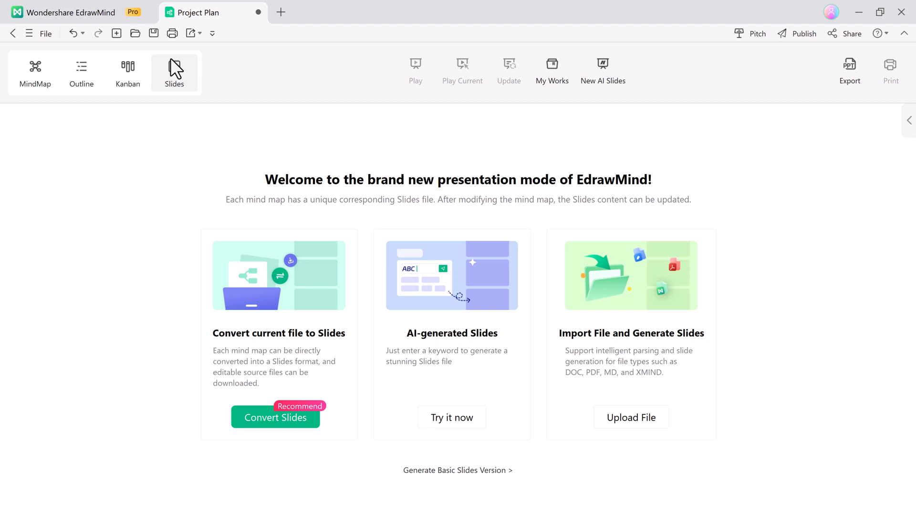
{"action": "mouse_move", "coordinate": [333, 132]}
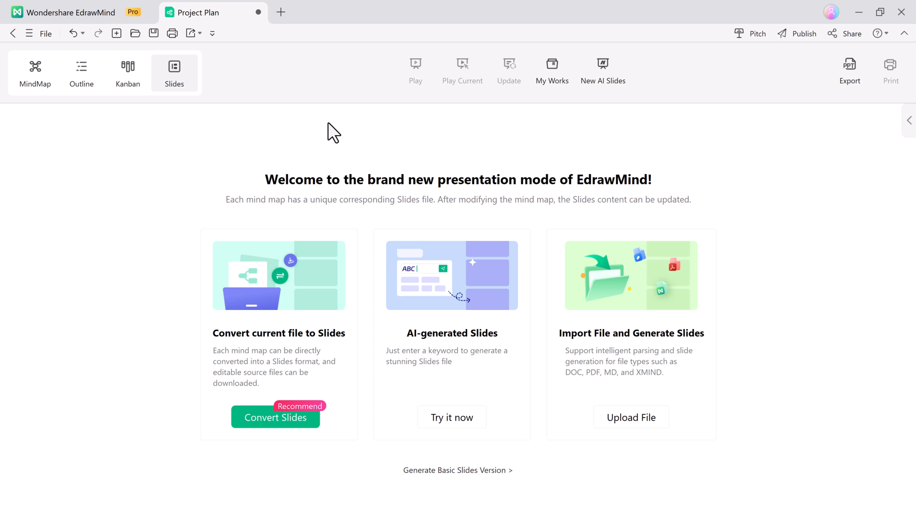
{"action": "mouse_move", "coordinate": [750, 255]}
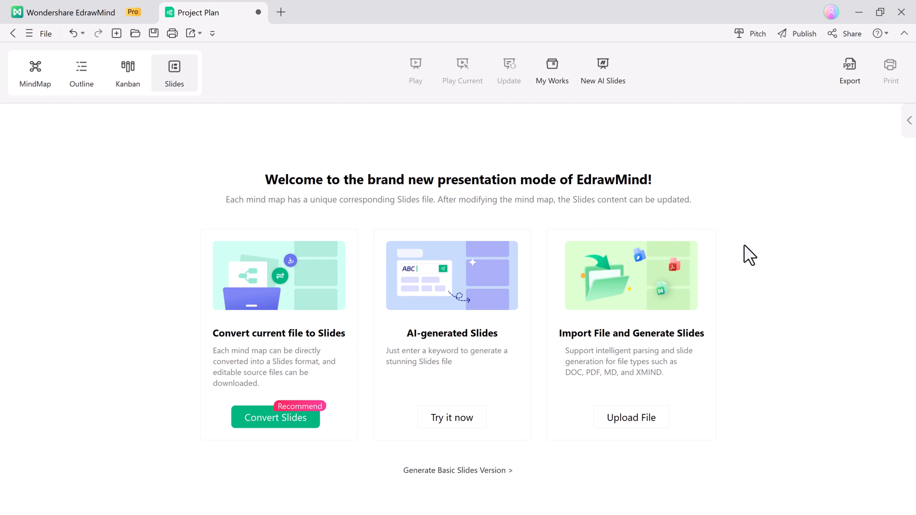
{"action": "mouse_move", "coordinate": [276, 417]}
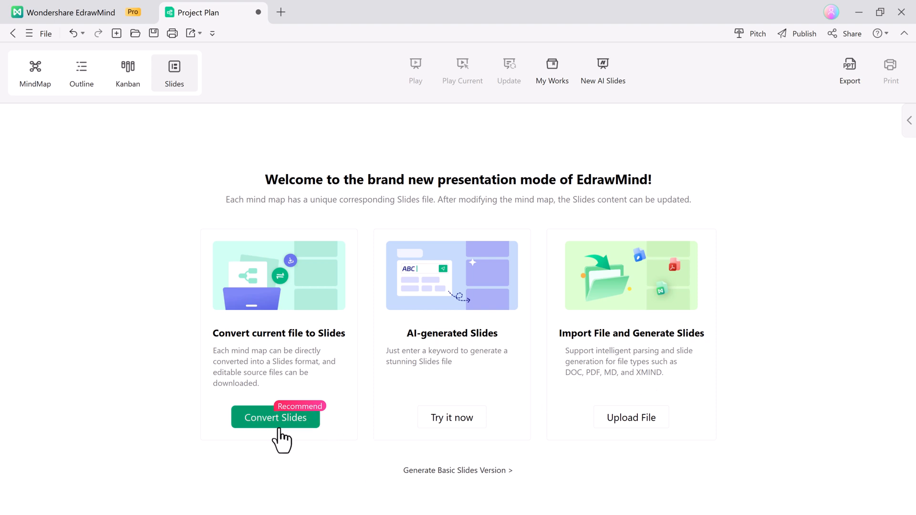
Step: Convert the map into a slide outline, review it, and proceed to template selection
{"action": "left_click", "coordinate": [275, 417]}
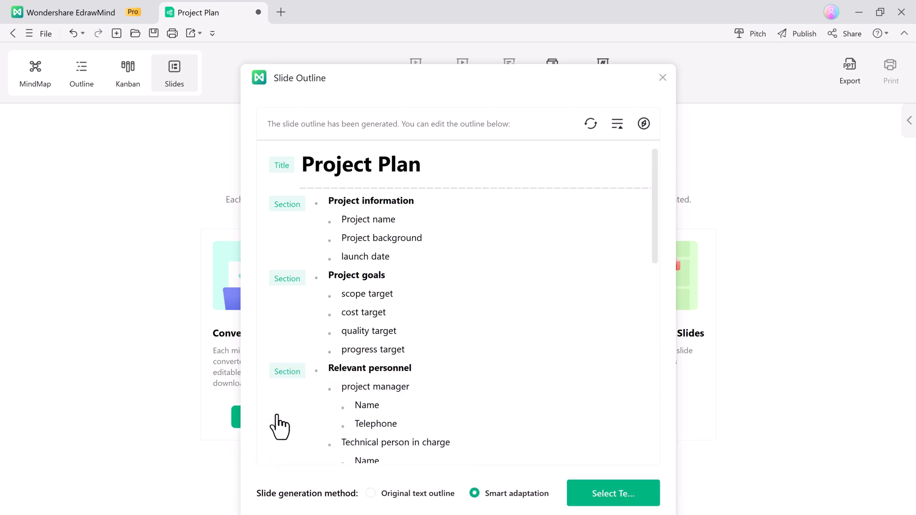
{"action": "scroll", "scroll_direction": "down", "scroll_amount": 3}
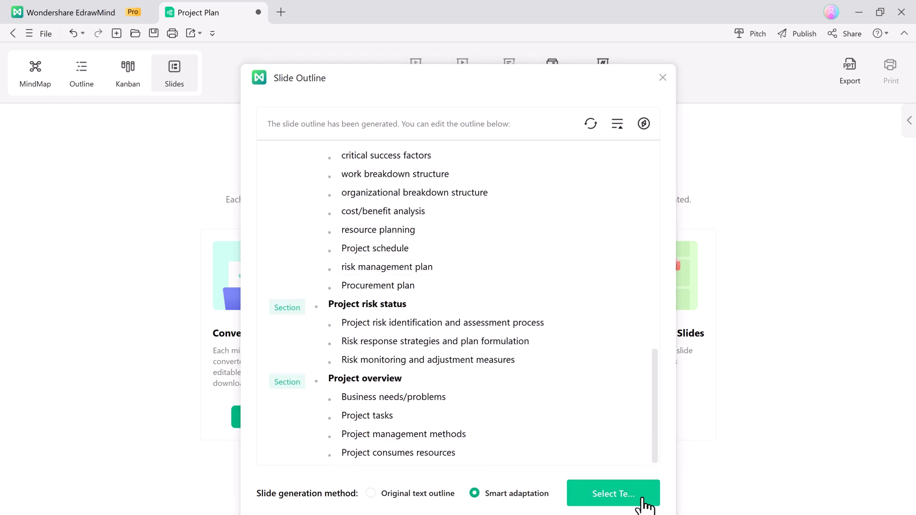
{"action": "left_click", "coordinate": [612, 494]}
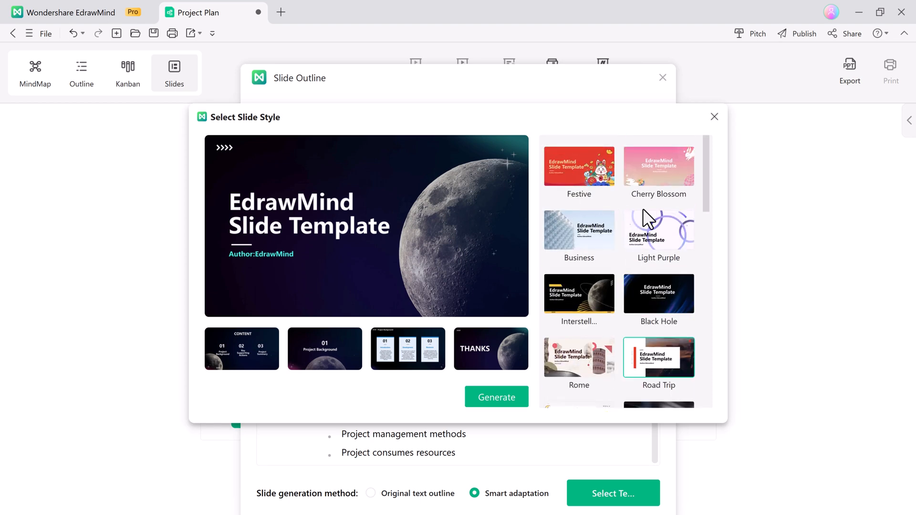
Step: Generate the slide deck in the Light Purple style and play it
{"action": "left_click", "coordinate": [658, 229]}
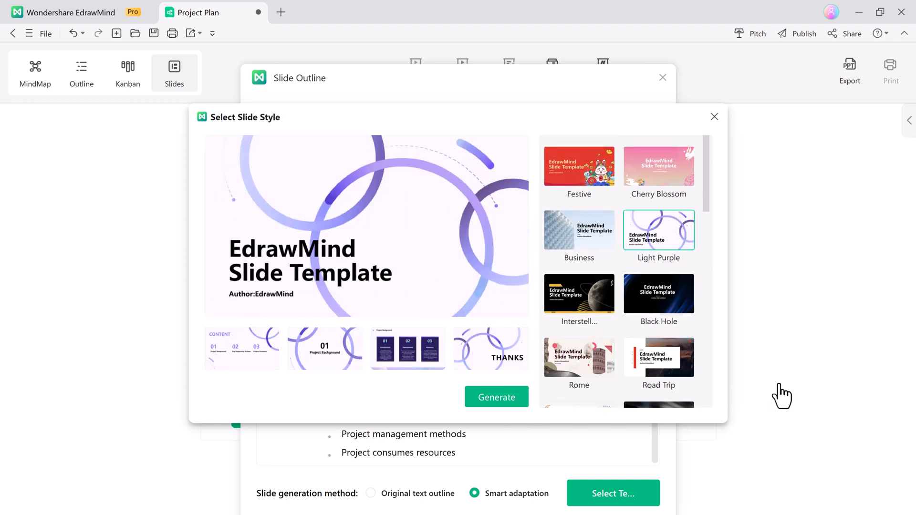
{"action": "left_click", "coordinate": [496, 398]}
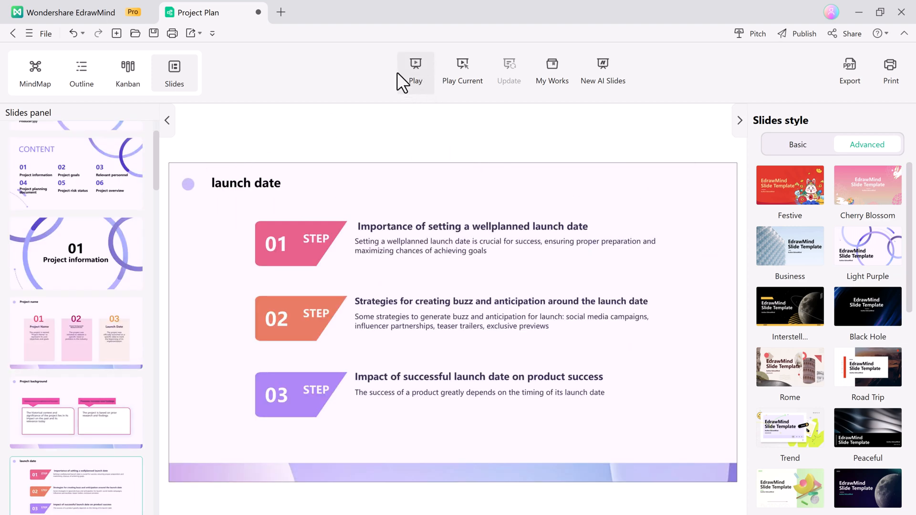
{"action": "left_click", "coordinate": [34, 73]}
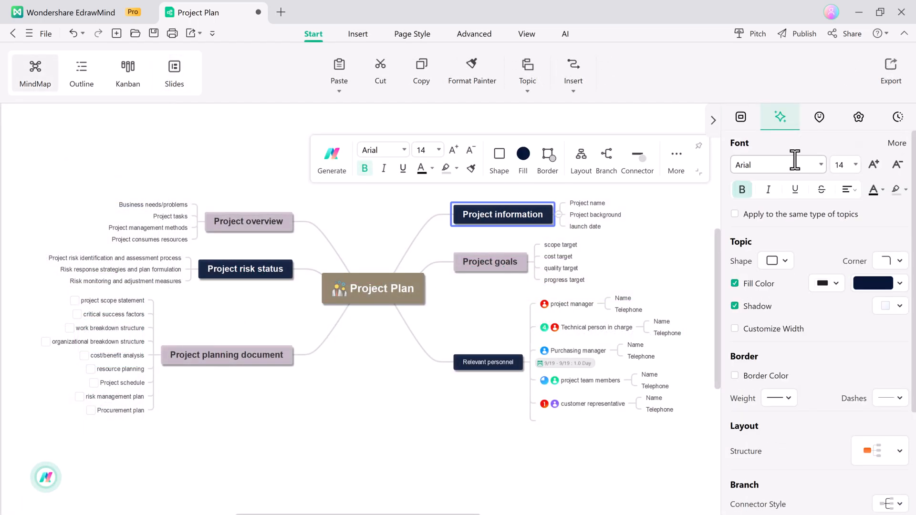
Step: Try alternative layouts on the Project information and Relevant personnel topics
{"action": "left_click", "coordinate": [740, 117]}
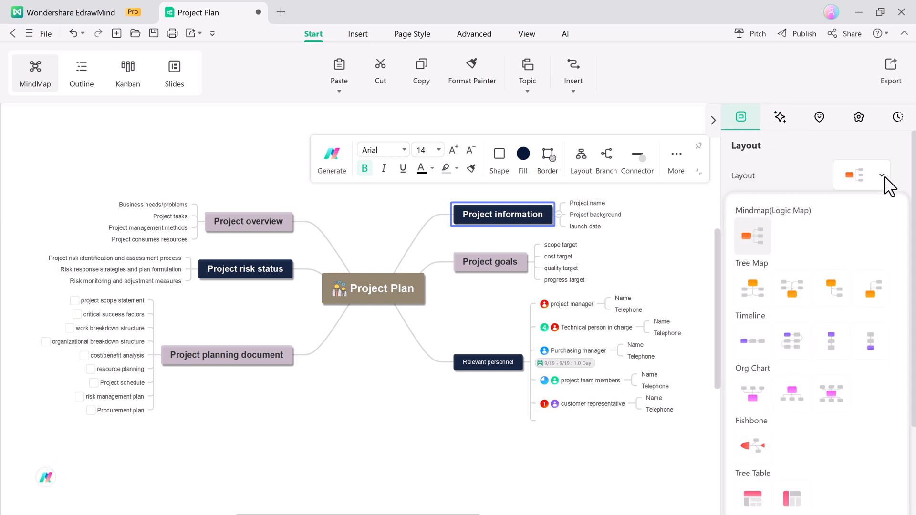
{"action": "left_click", "coordinate": [780, 117]}
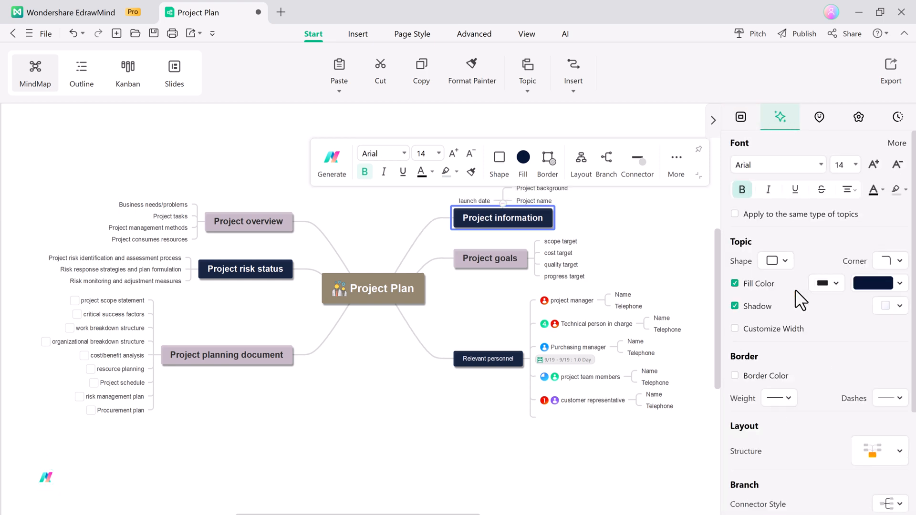
{"action": "left_click", "coordinate": [740, 117]}
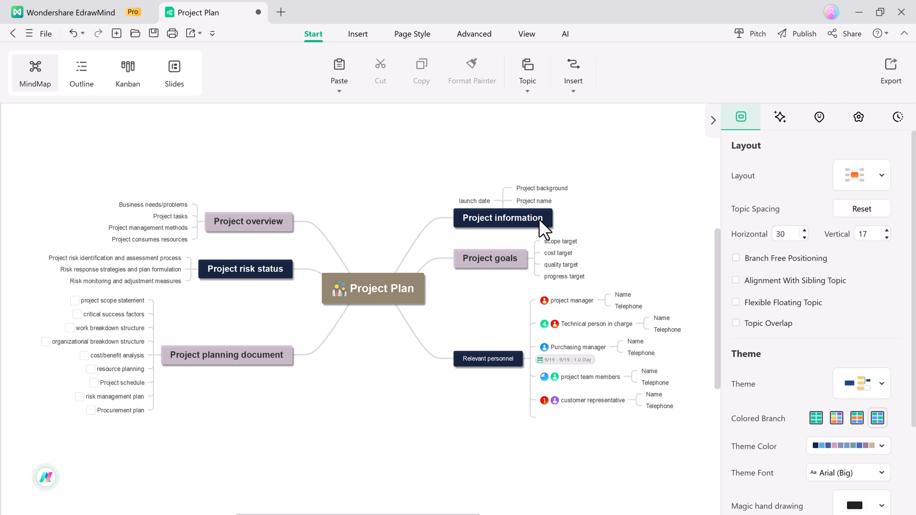
{"action": "left_click", "coordinate": [488, 359]}
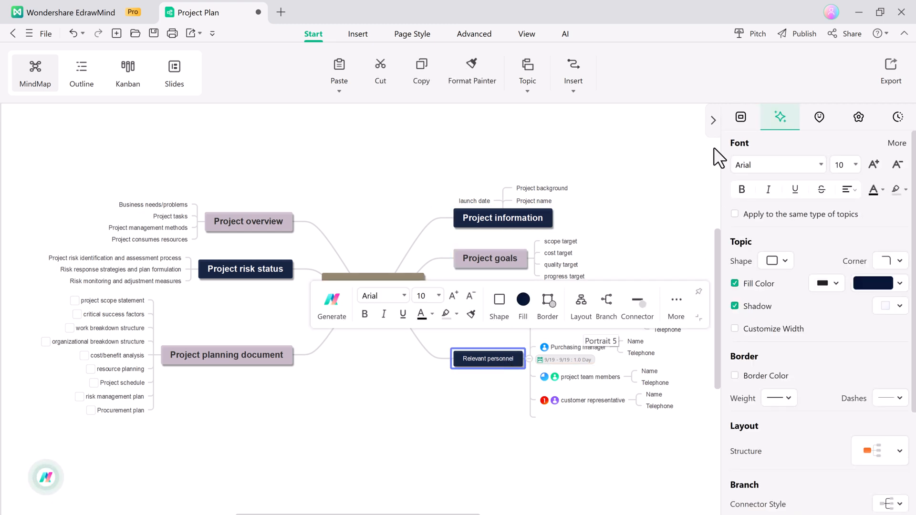
{"action": "left_click", "coordinate": [740, 117]}
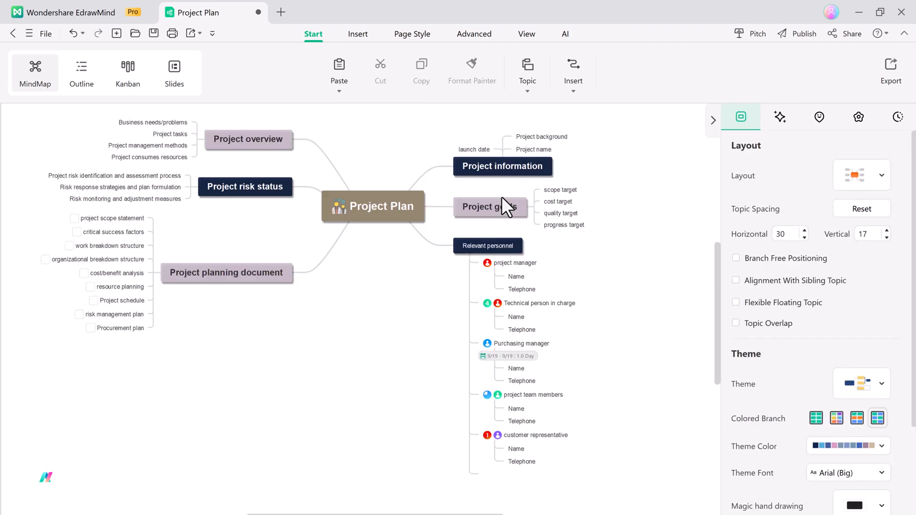
Step: Give the central Project Plan topic the balanced two-sided Mindmap layout
{"action": "left_click", "coordinate": [373, 206]}
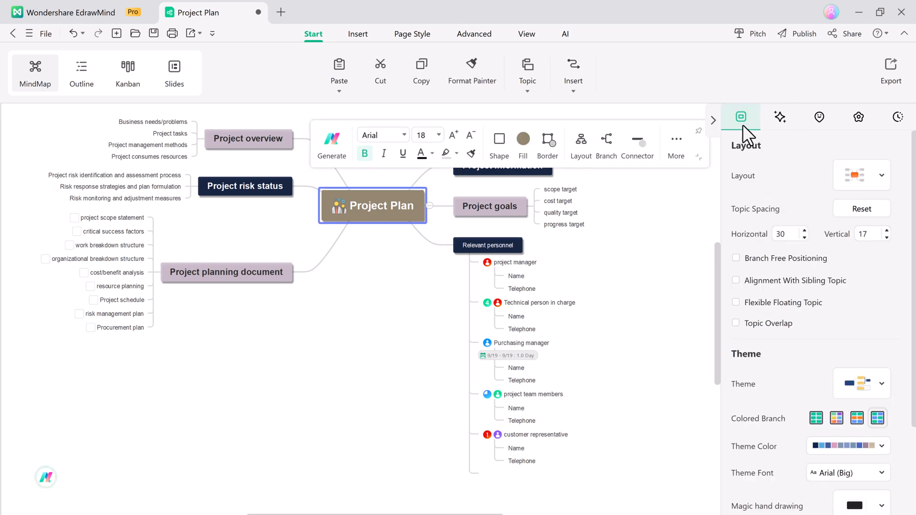
{"action": "left_click", "coordinate": [861, 175]}
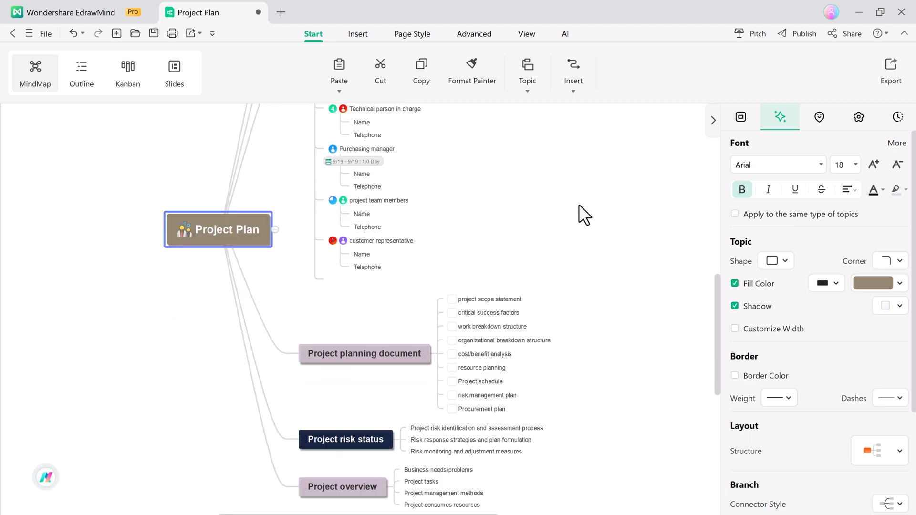
{"action": "left_click", "coordinate": [740, 117]}
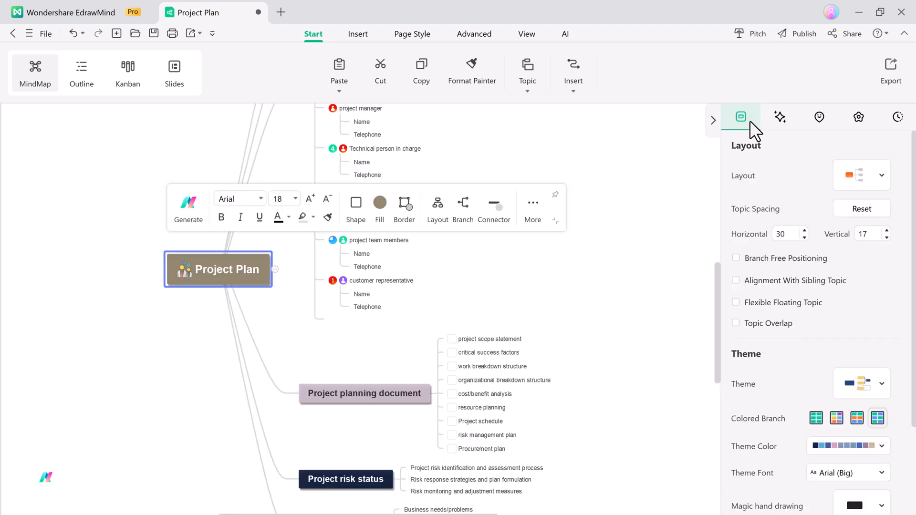
{"action": "left_click", "coordinate": [876, 175]}
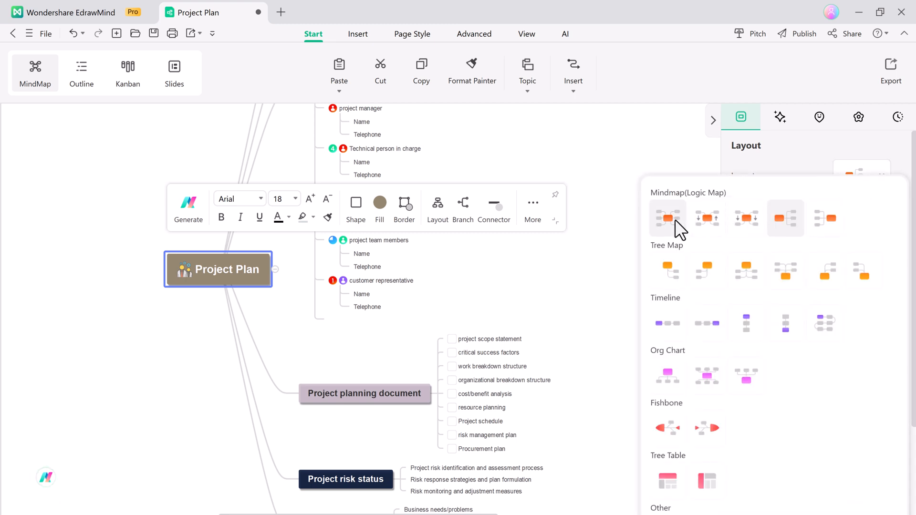
{"action": "left_click", "coordinate": [666, 218]}
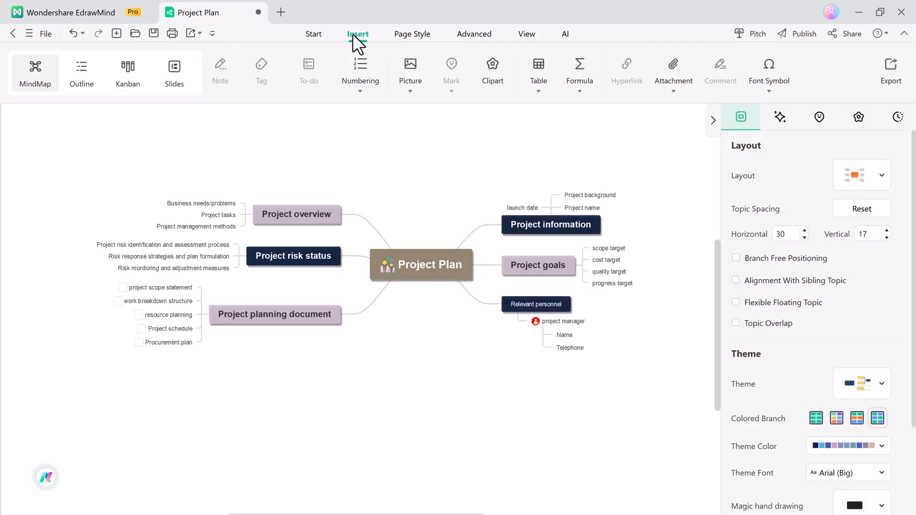
Step: Launch Smart Cutout from the Insert tools and upload a portrait photo
{"action": "left_click", "coordinate": [410, 70]}
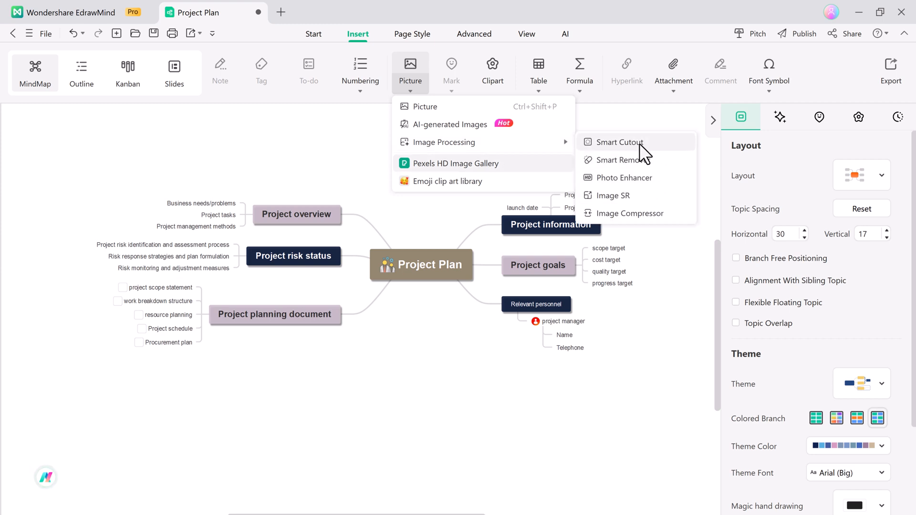
{"action": "left_click", "coordinate": [620, 142]}
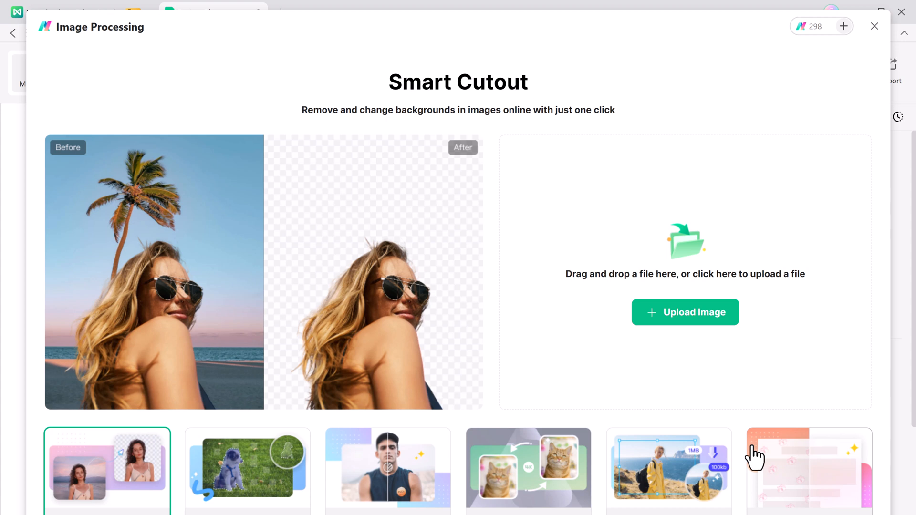
{"action": "mouse_move", "coordinate": [685, 313]}
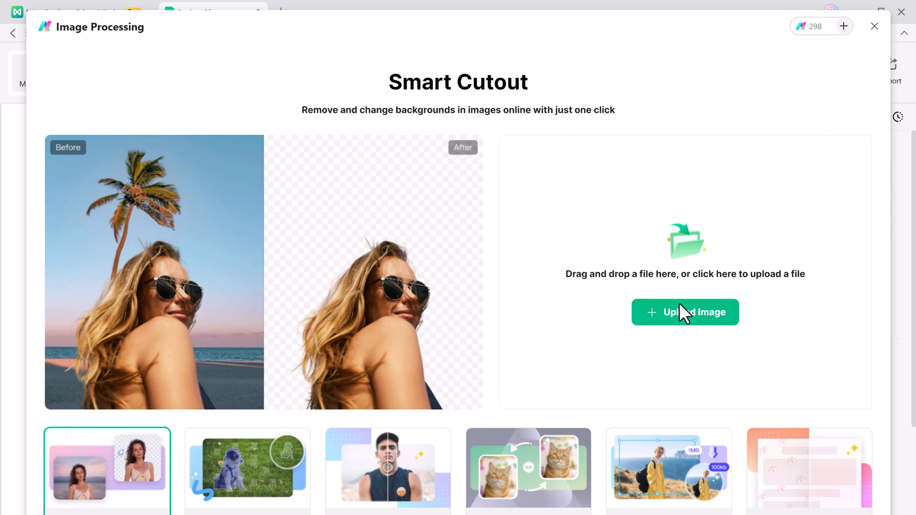
{"action": "mouse_move", "coordinate": [504, 349]}
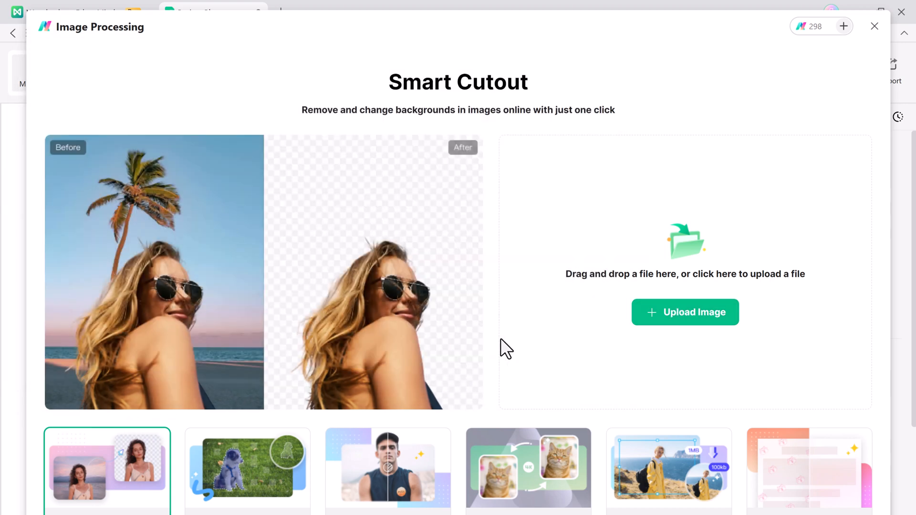
{"action": "left_click", "coordinate": [685, 312]}
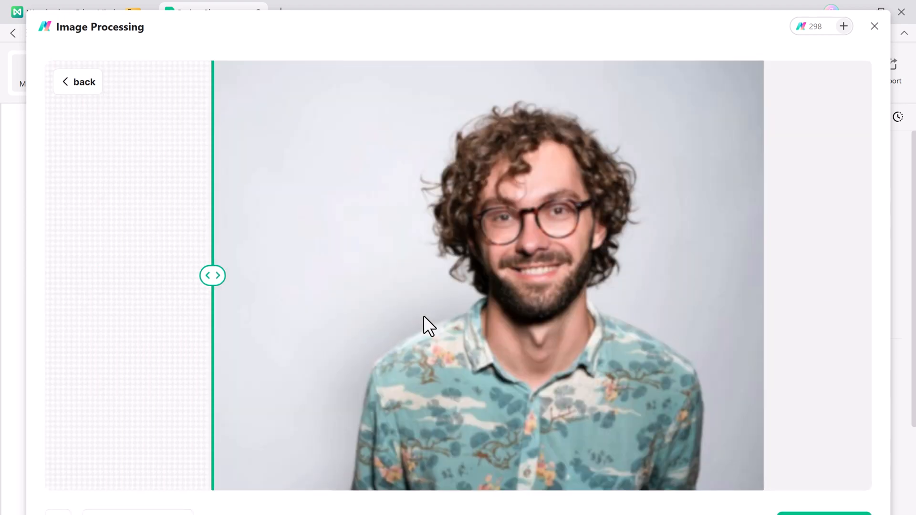
Step: Drag the before/after slider across to reveal the background-free portrait
{"action": "left_click_drag", "start_coordinate": [211, 275], "coordinate": [460, 275]}
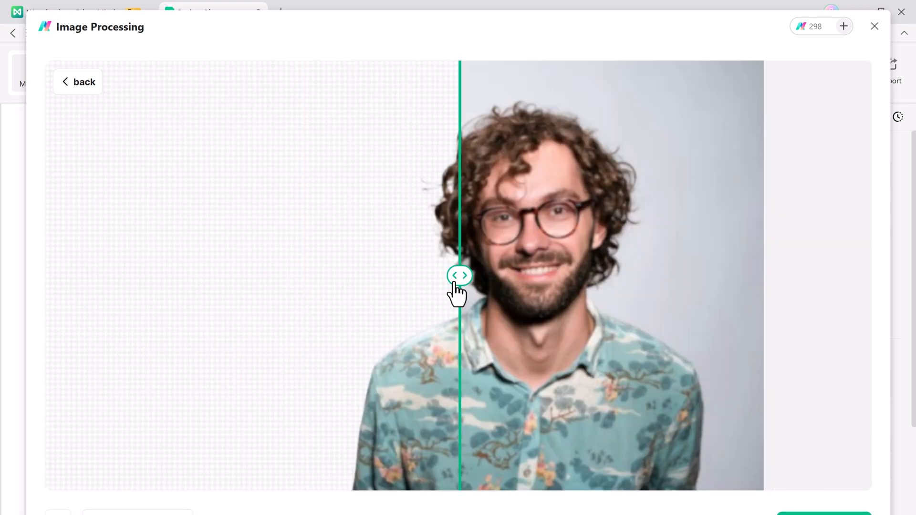
{"action": "left_click_drag", "start_coordinate": [460, 275], "coordinate": [548, 275]}
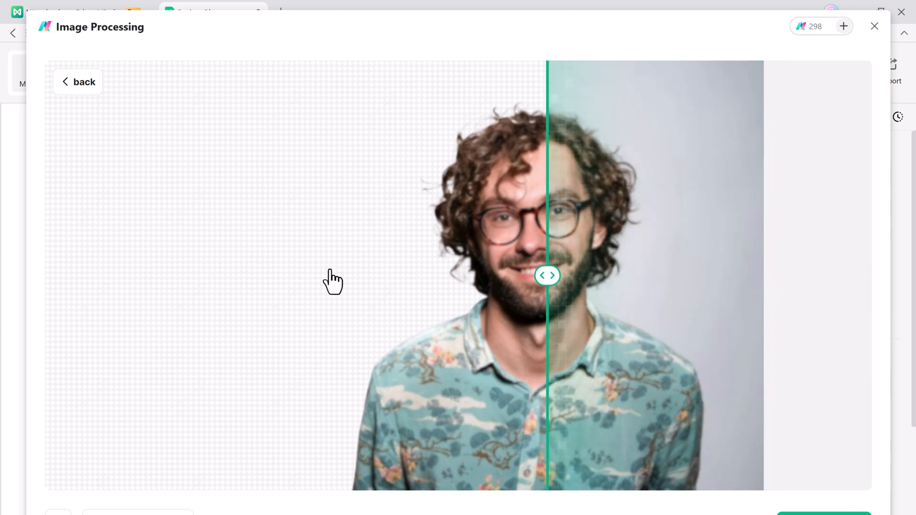
{"action": "left_click_drag", "start_coordinate": [547, 275], "coordinate": [720, 275]}
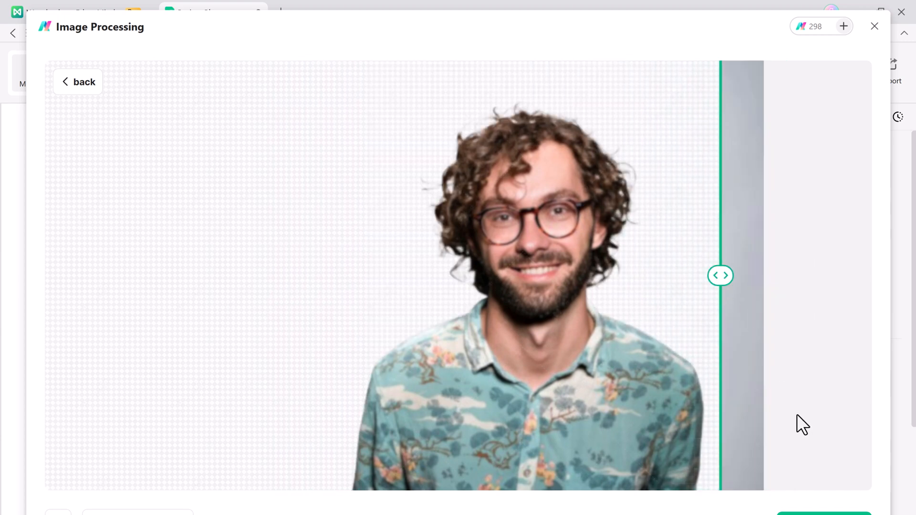
{"action": "mouse_move", "coordinate": [866, 27]}
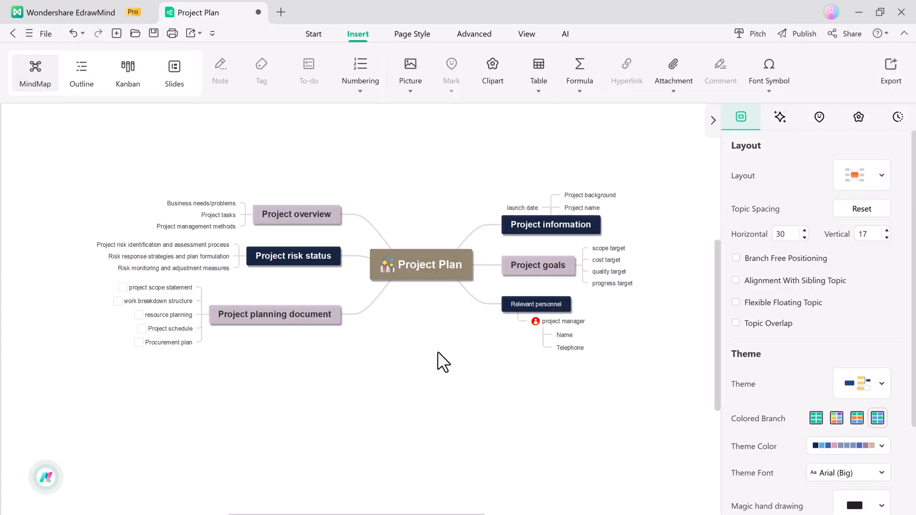
{"action": "mouse_move", "coordinate": [54, 8]}
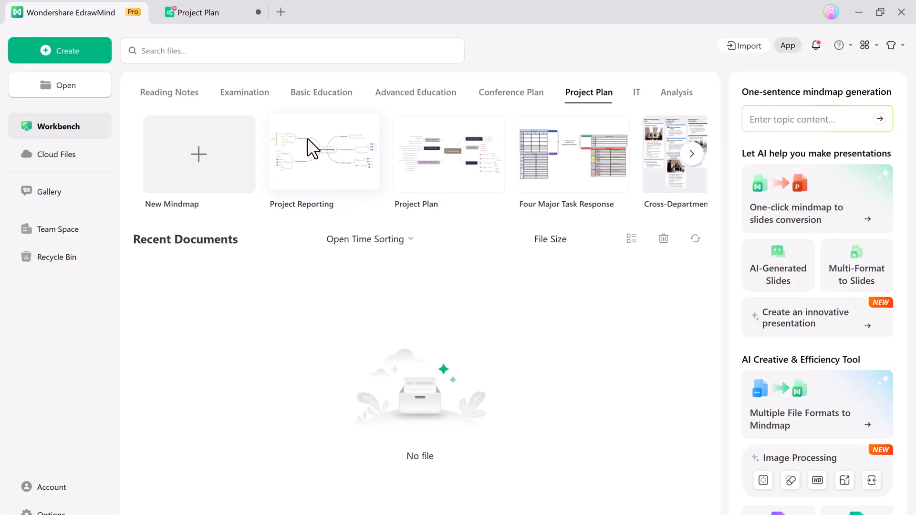
Step: View the Basic Education templates, then open and scroll the template Gallery
{"action": "left_click", "coordinate": [321, 92]}
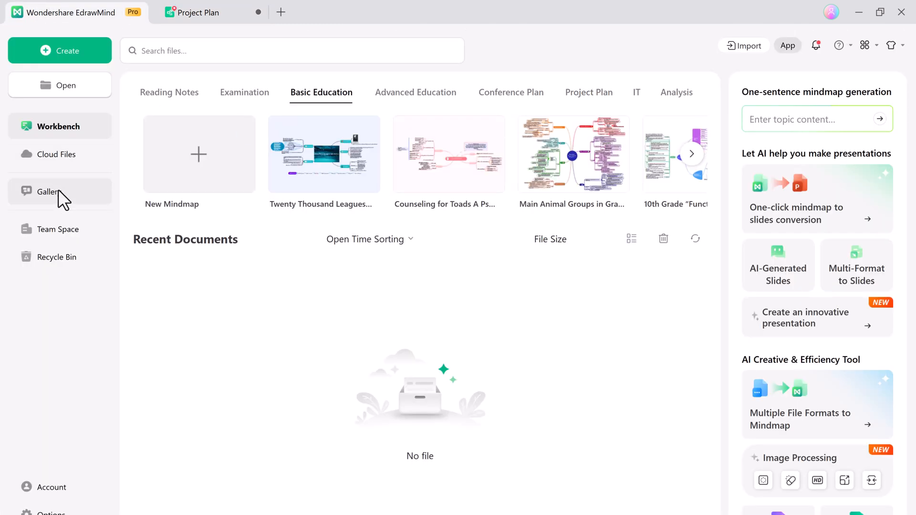
{"action": "left_click", "coordinate": [49, 192]}
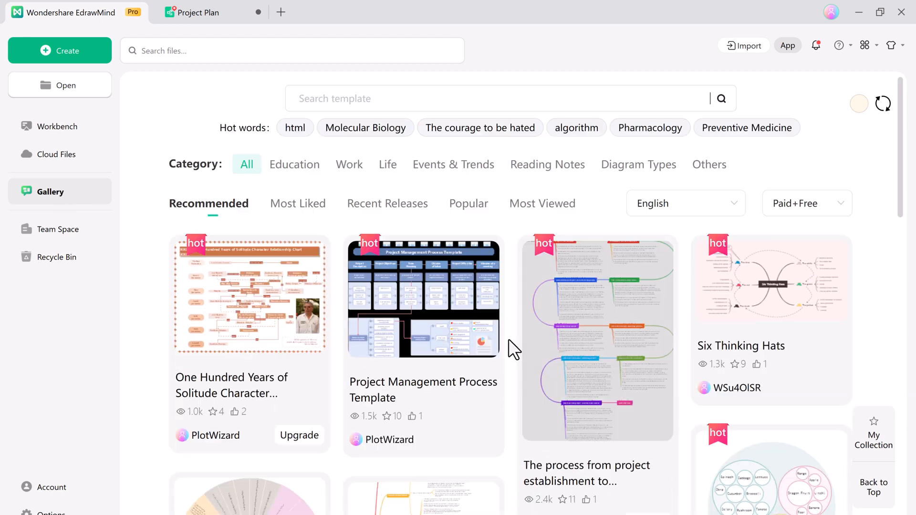
{"action": "scroll", "scroll_direction": "down", "scroll_amount": 3}
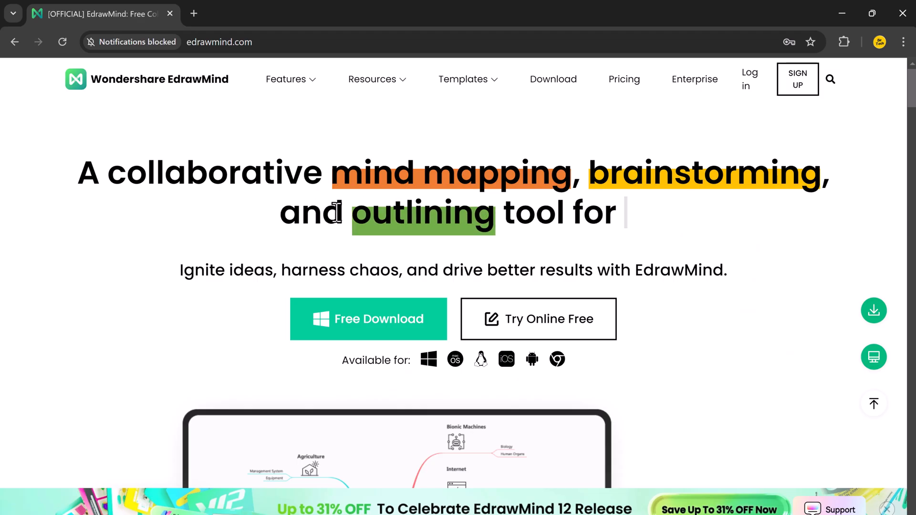
Step: Scroll down the edrawmind.com homepage past the AI mind mapping, brainstorming and outlining sections
{"action": "scroll", "scroll_direction": "down", "scroll_amount": 3}
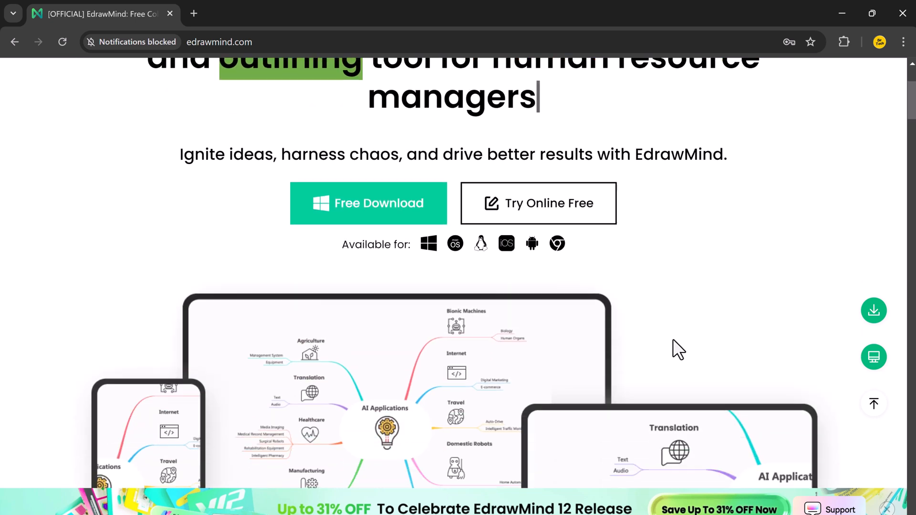
{"action": "scroll", "scroll_direction": "down", "scroll_amount": 3}
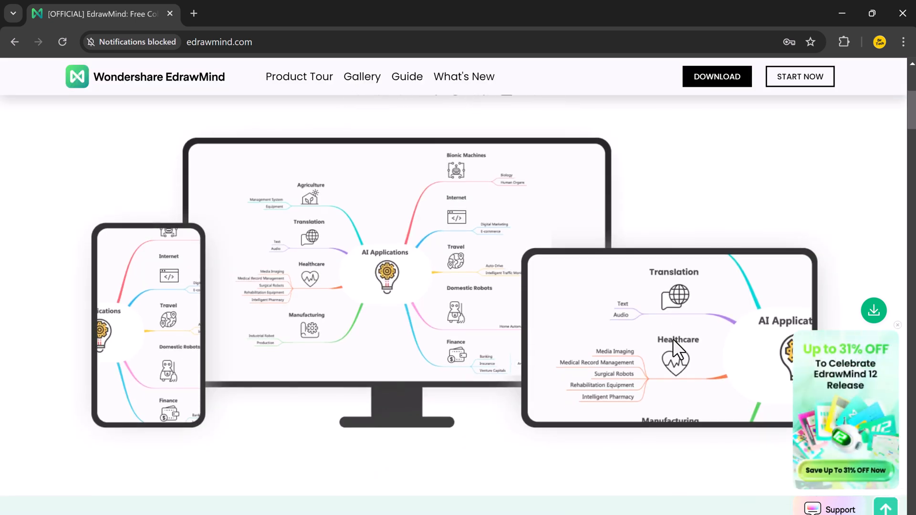
{"action": "scroll", "scroll_direction": "down", "scroll_amount": 3}
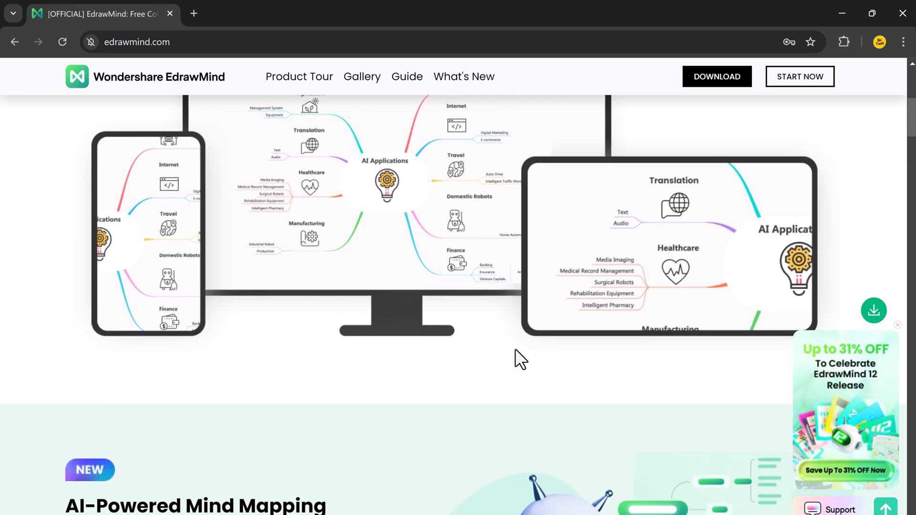
{"action": "scroll", "scroll_direction": "down", "scroll_amount": 3}
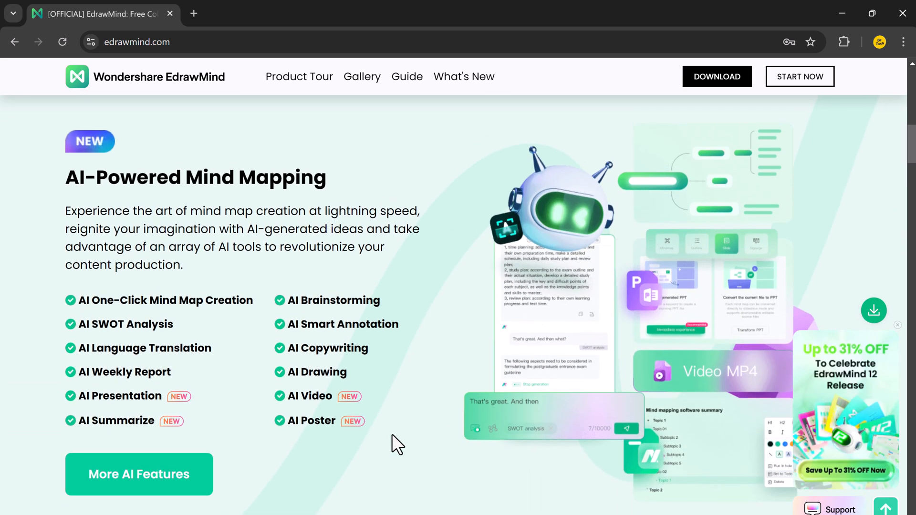
{"action": "scroll", "scroll_direction": "down", "scroll_amount": 3}
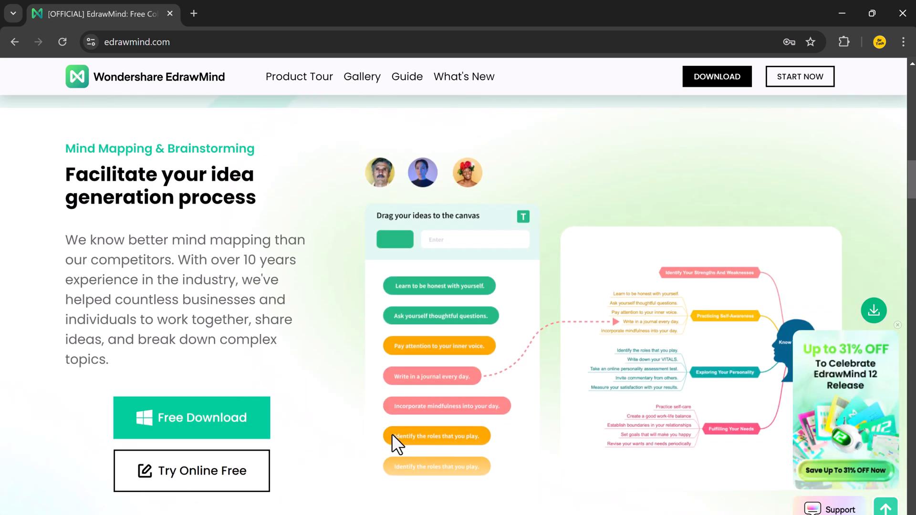
{"action": "mouse_move", "coordinate": [570, 369]}
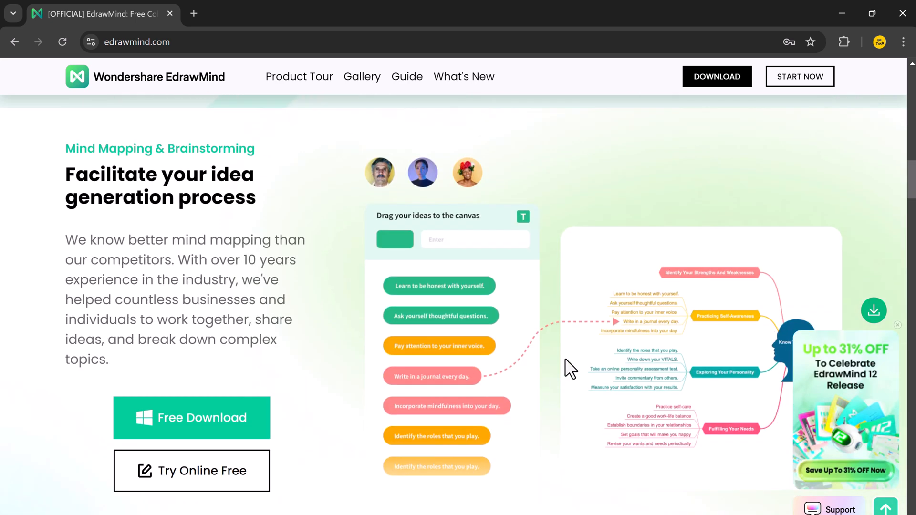
{"action": "scroll", "scroll_direction": "down", "scroll_amount": 3}
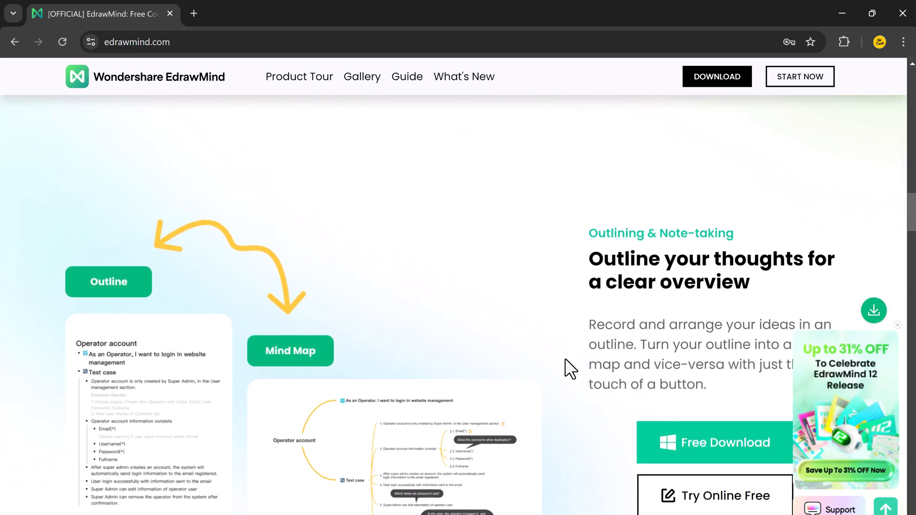
{"action": "scroll", "scroll_direction": "down", "scroll_amount": 3}
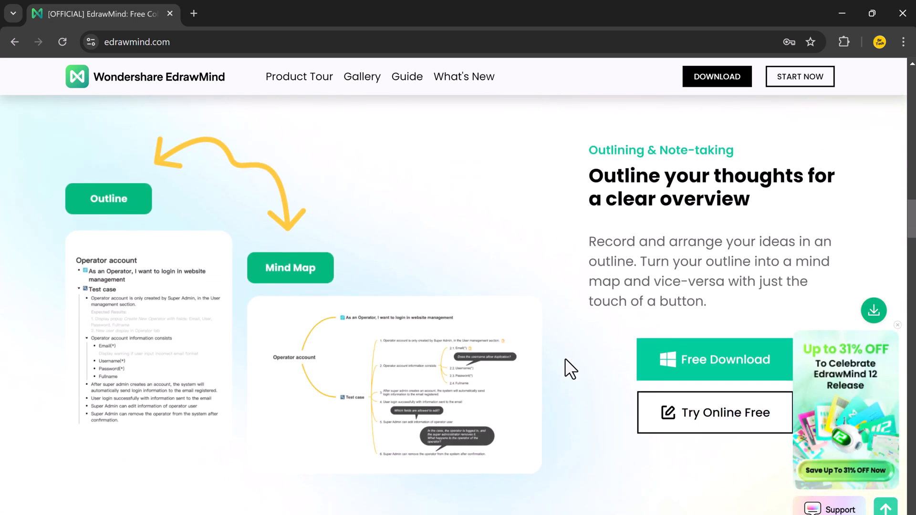